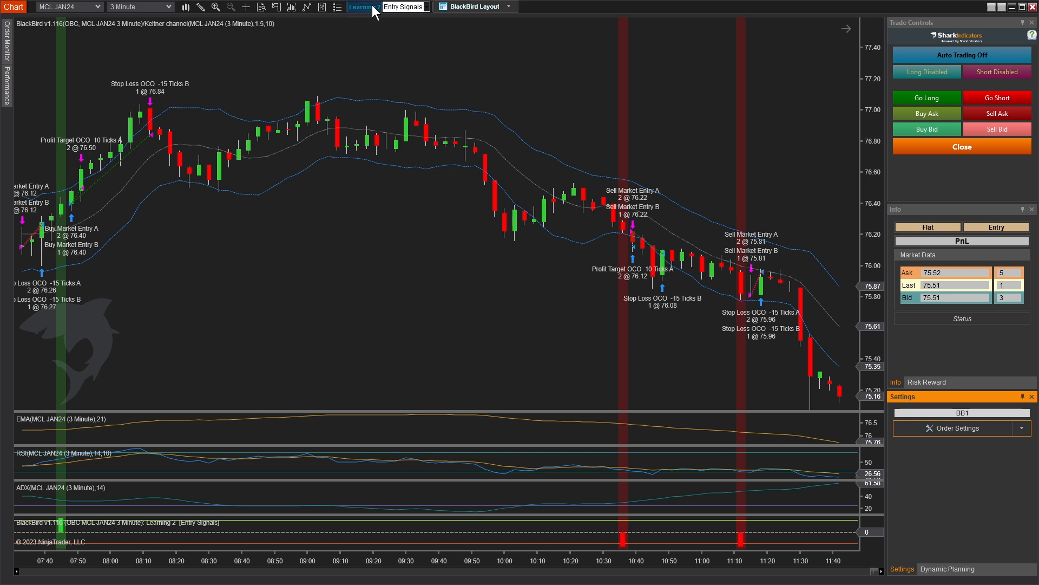
Bring up the Entry Signals logic board in the BloodHound editor for review
{"action": "left_click", "coordinate": [403, 6]}
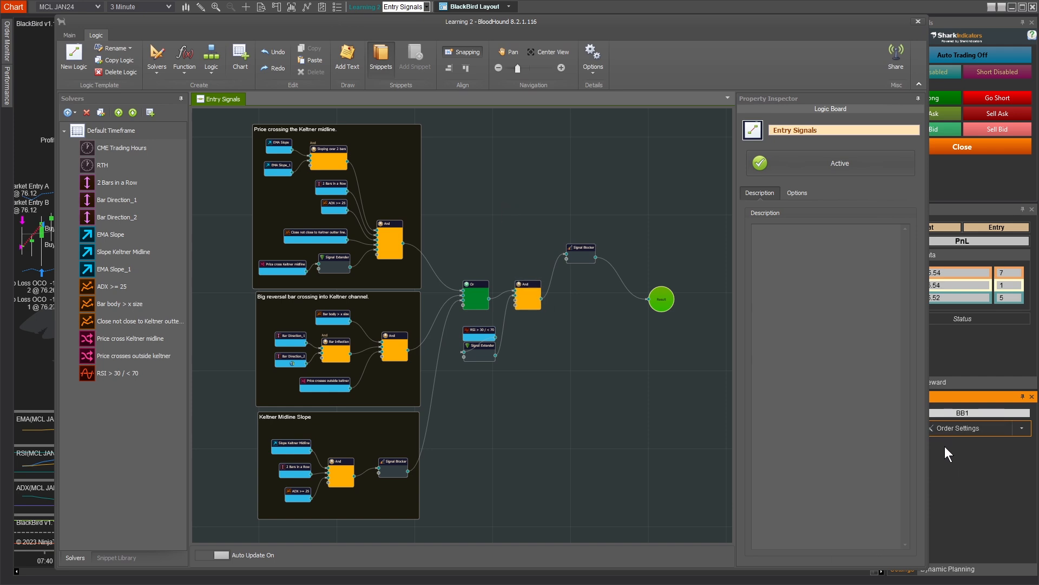
{"action": "mouse_move", "coordinate": [958, 502]}
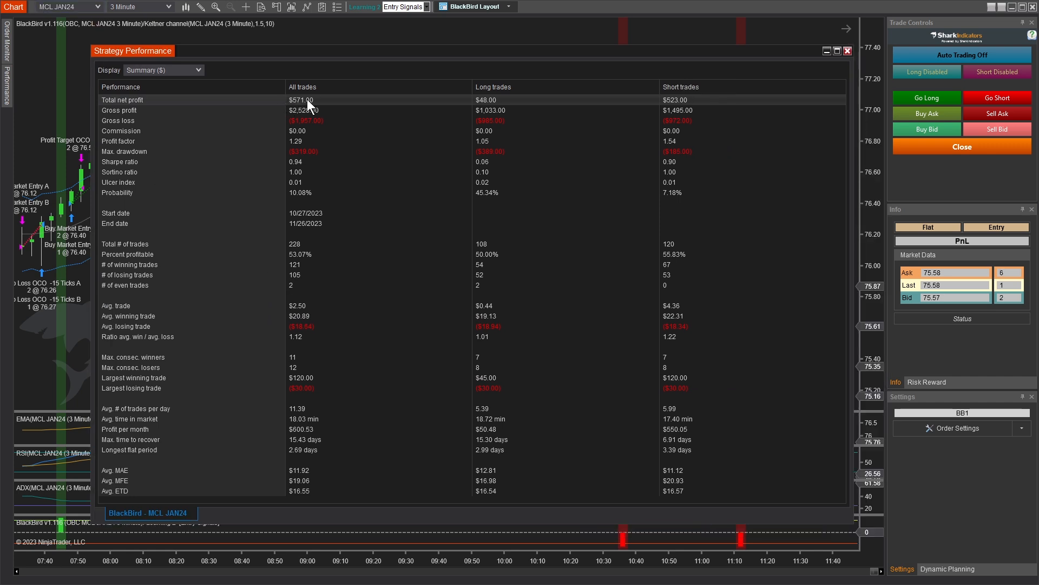
{"action": "mouse_move", "coordinate": [129, 14]}
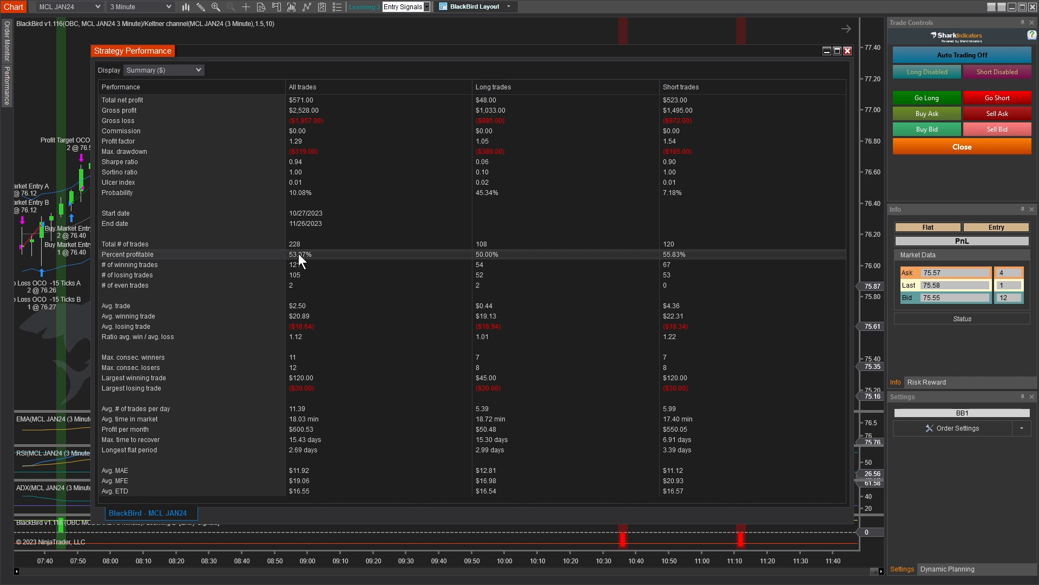
{"action": "mouse_move", "coordinate": [302, 262]}
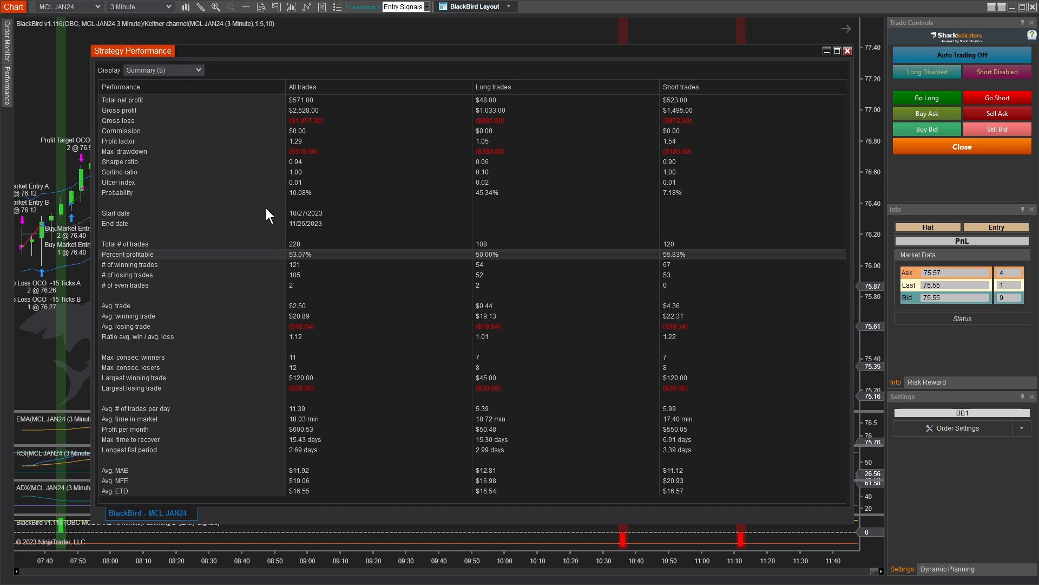
{"action": "mouse_move", "coordinate": [303, 262]}
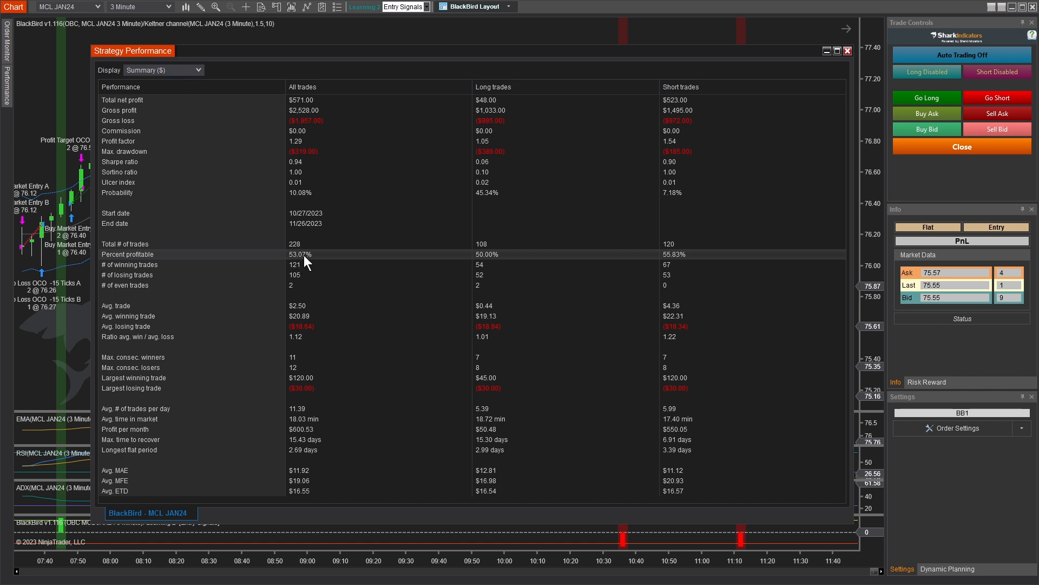
Expand the Display list of report views on the Strategy Performance window
{"action": "left_click", "coordinate": [163, 69]}
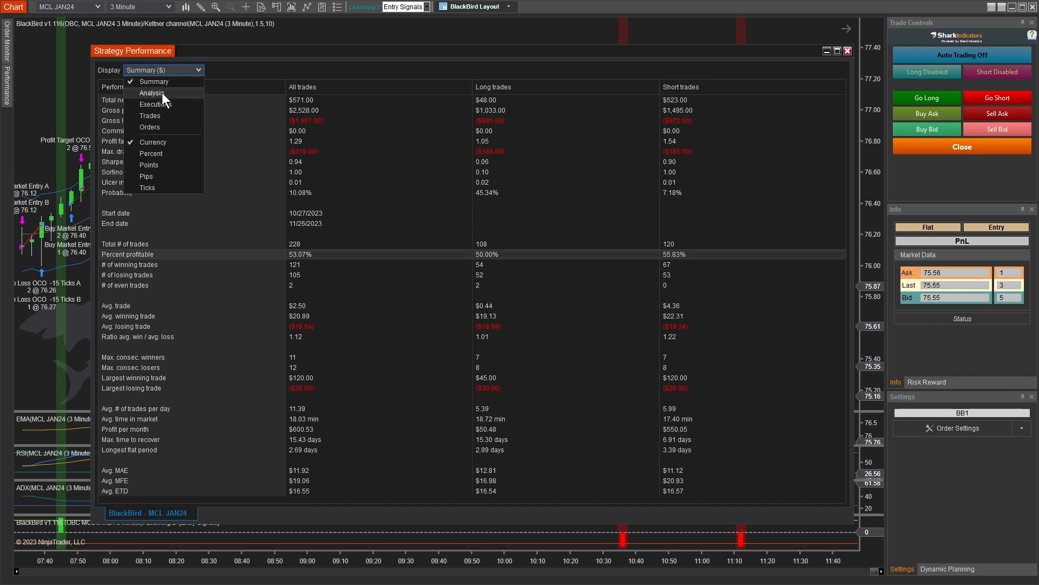
Switch the performance report to the Analysis view with daily results and cumulative profit graph
{"action": "left_click", "coordinate": [152, 93]}
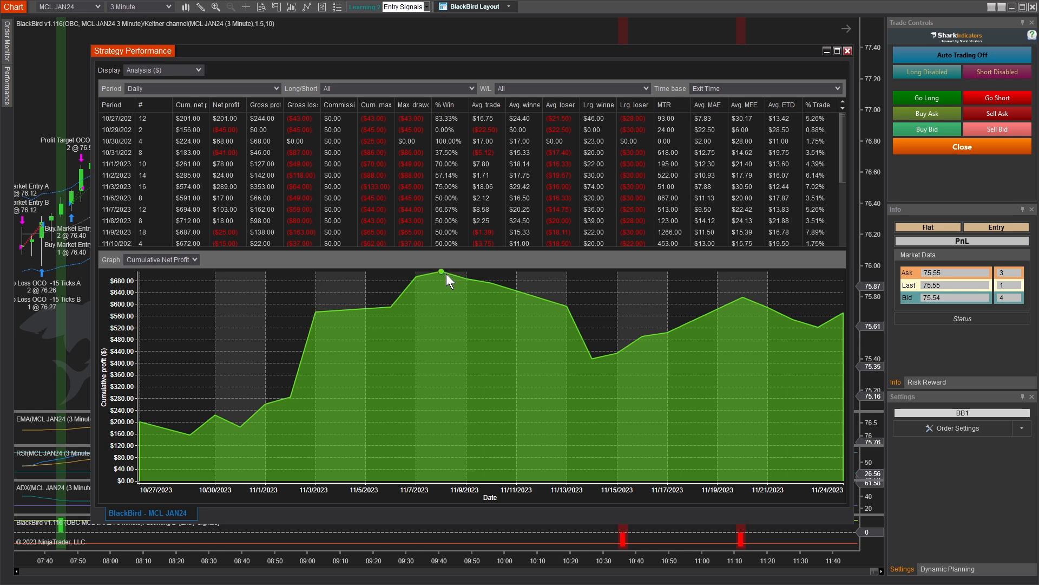
{"action": "mouse_move", "coordinate": [467, 285]}
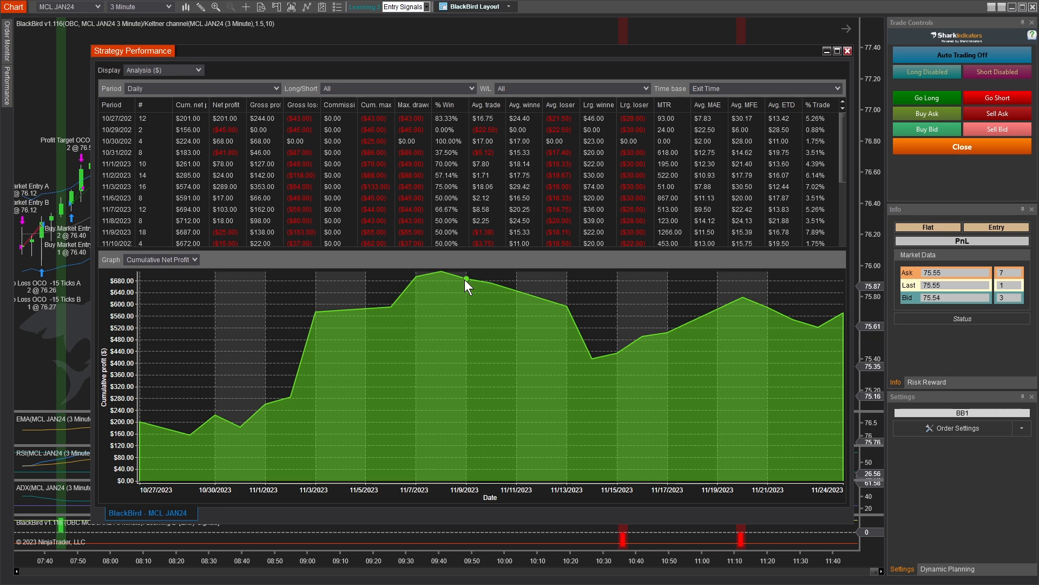
{"action": "mouse_move", "coordinate": [531, 285]}
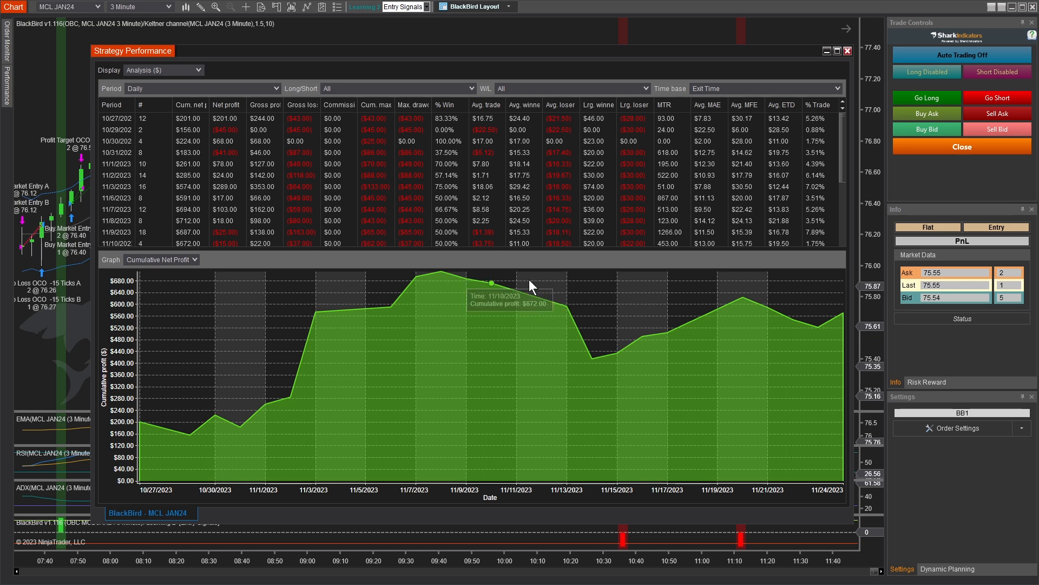
{"action": "mouse_move", "coordinate": [587, 334]}
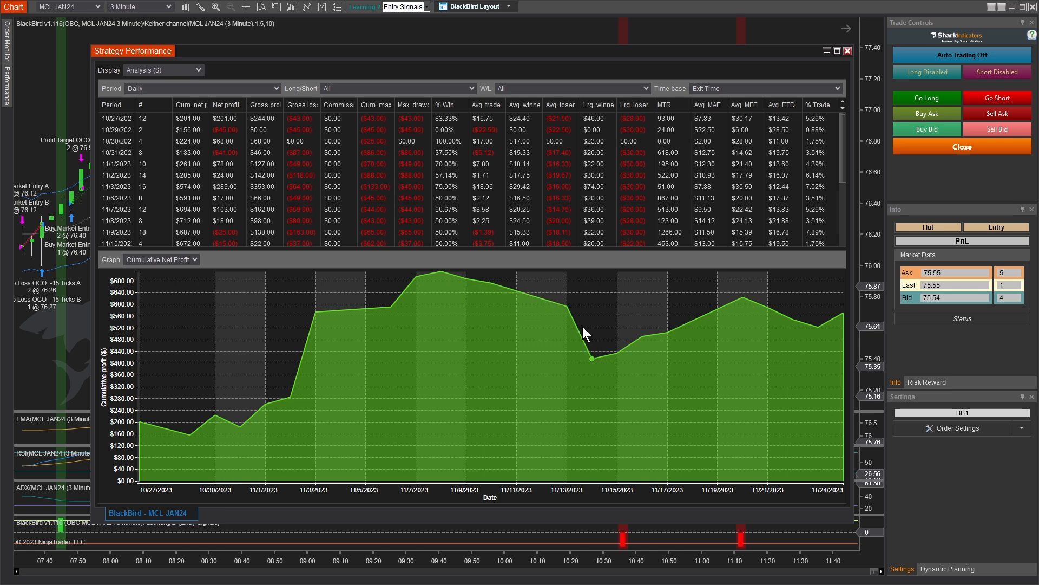
{"action": "mouse_move", "coordinate": [444, 268]}
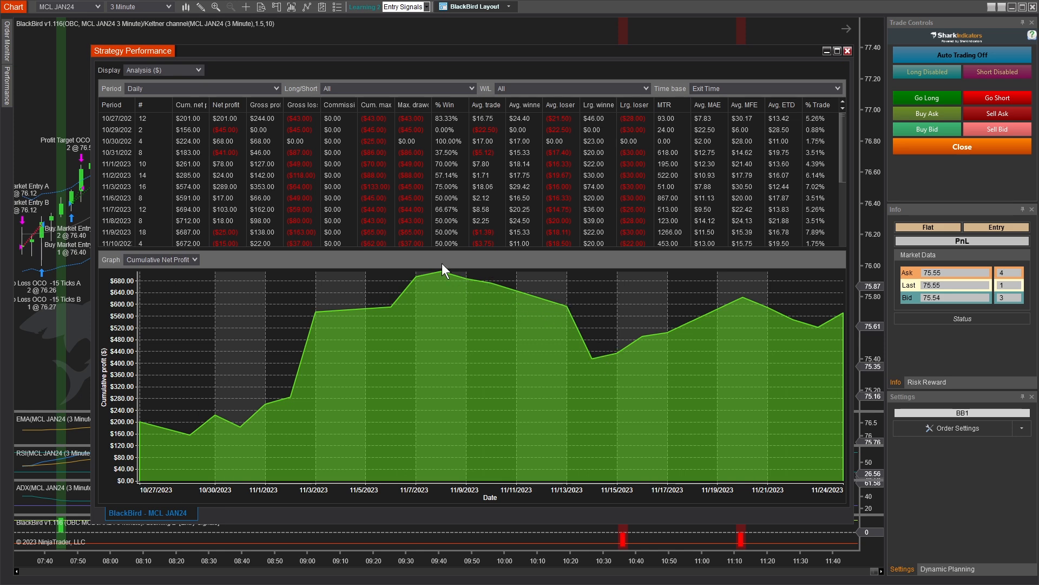
{"action": "mouse_move", "coordinate": [569, 312]}
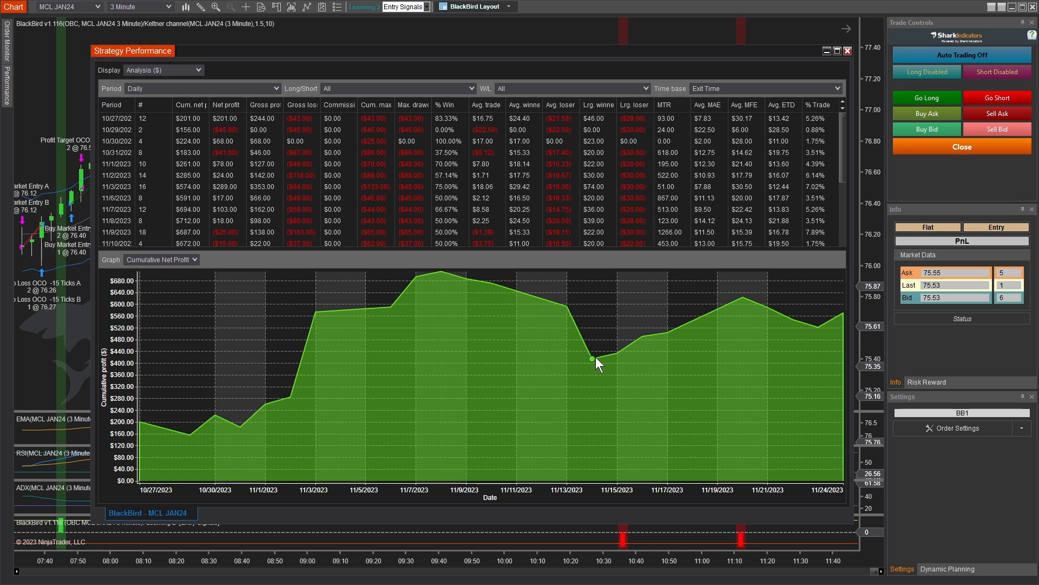
{"action": "mouse_move", "coordinate": [593, 361]}
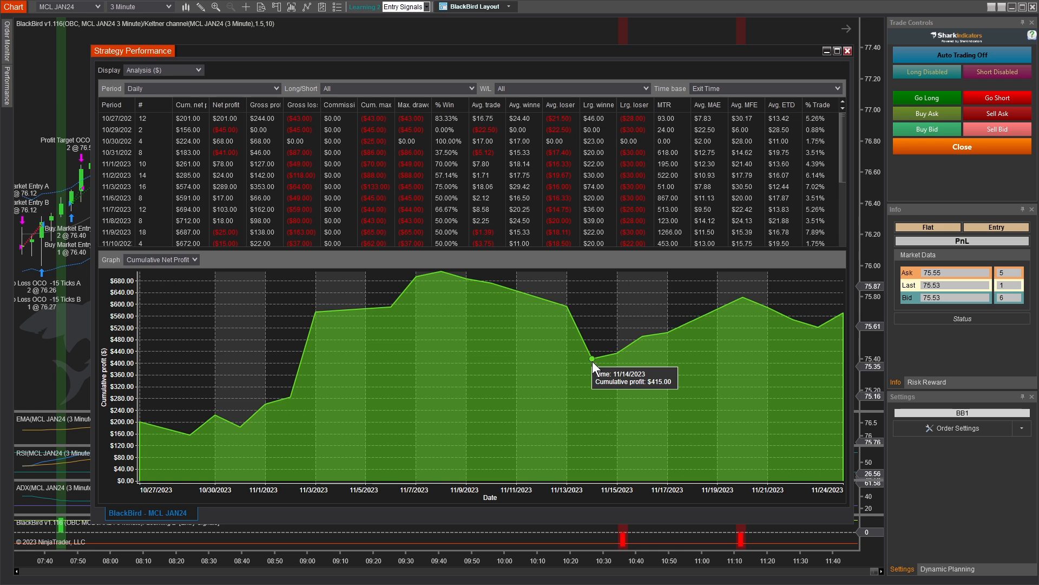
{"action": "mouse_move", "coordinate": [460, 379]}
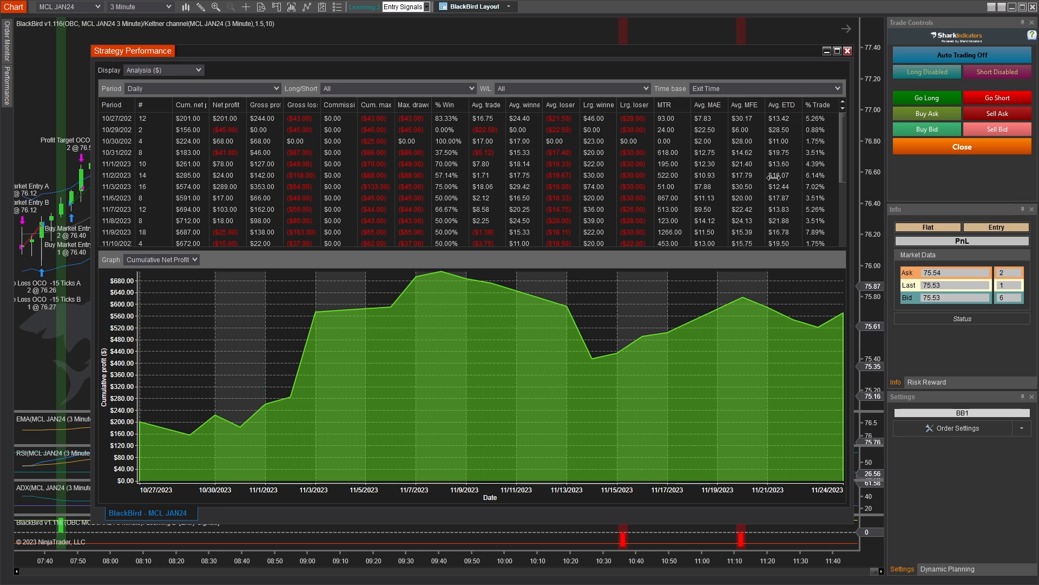
{"action": "mouse_move", "coordinate": [847, 58]}
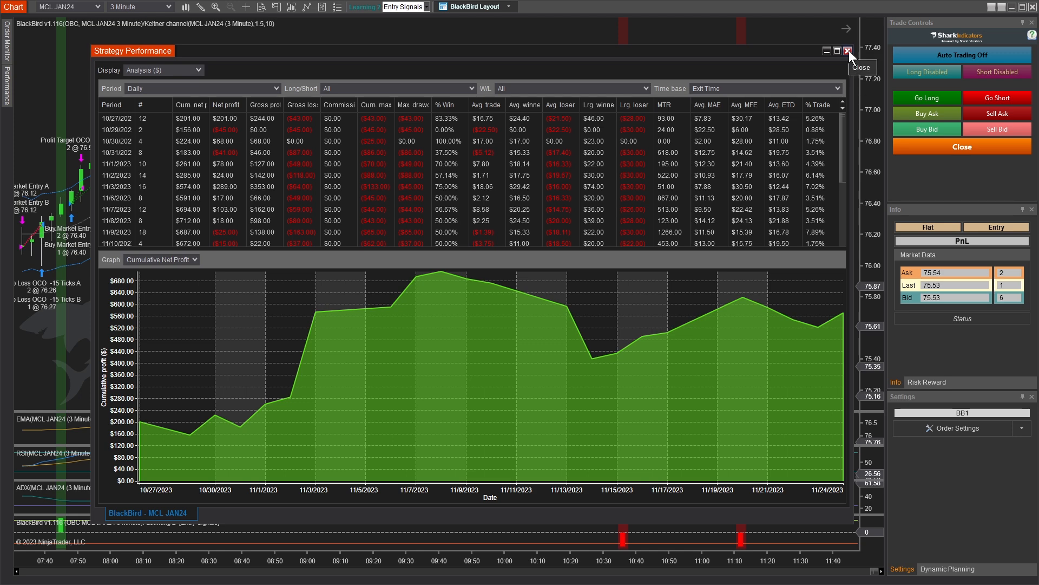
Close the performance report and view Order Set A's Stop Loss OCO options in the BB1 order settings
{"action": "left_click", "coordinate": [849, 51]}
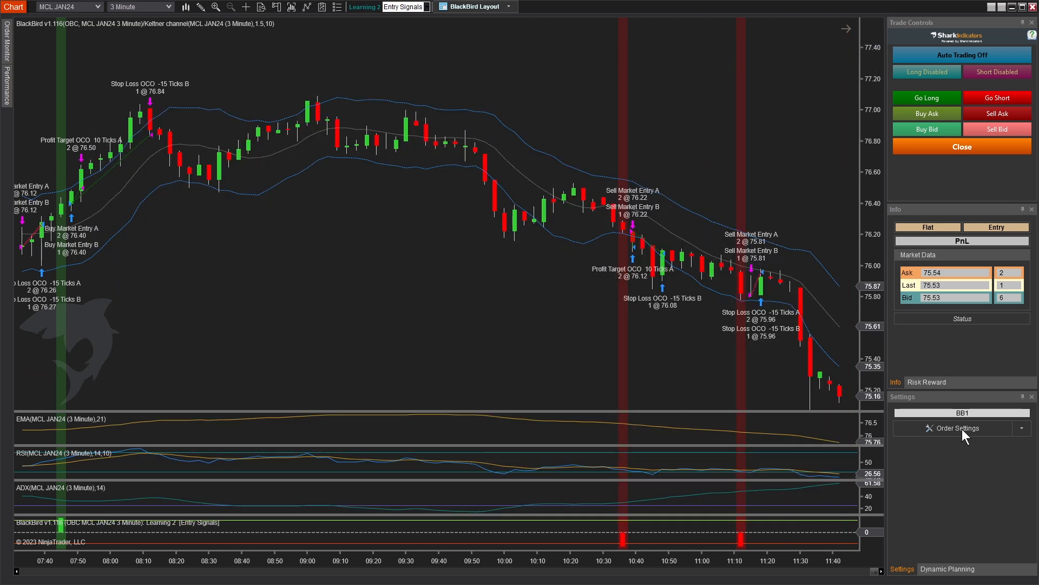
{"action": "left_click", "coordinate": [954, 428]}
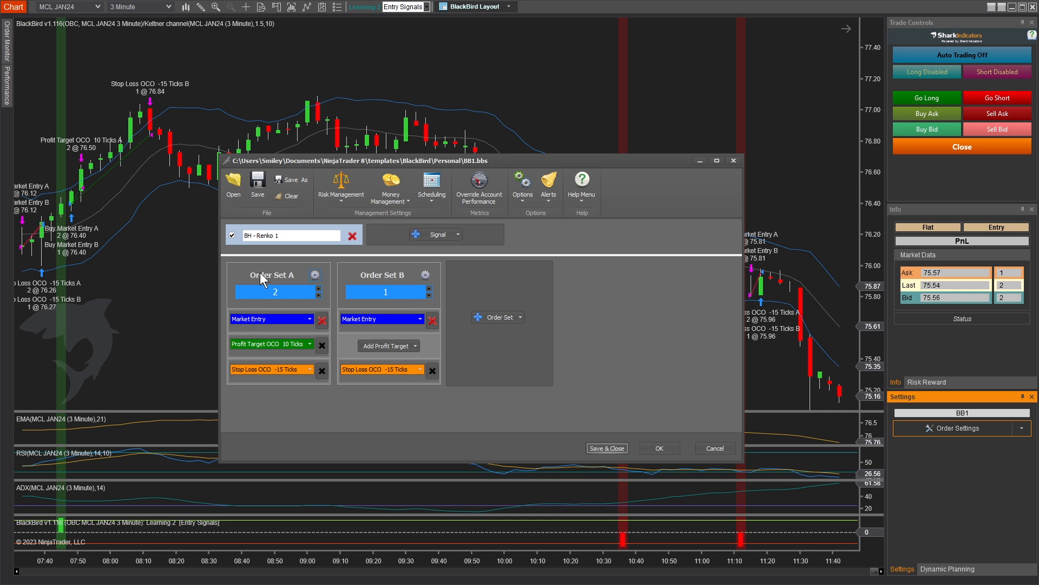
{"action": "left_click", "coordinate": [265, 291]}
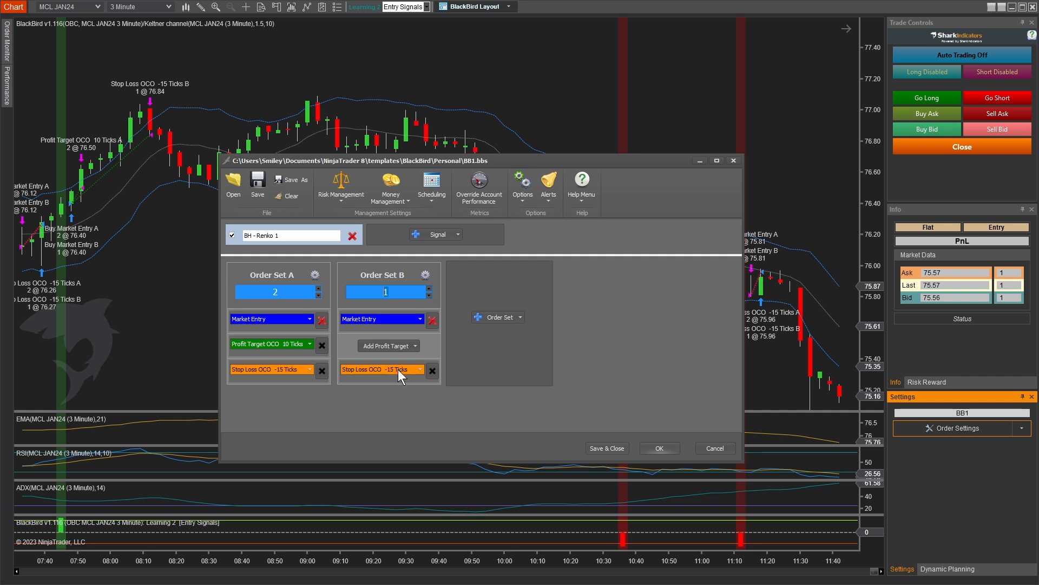
{"action": "mouse_move", "coordinate": [381, 383]}
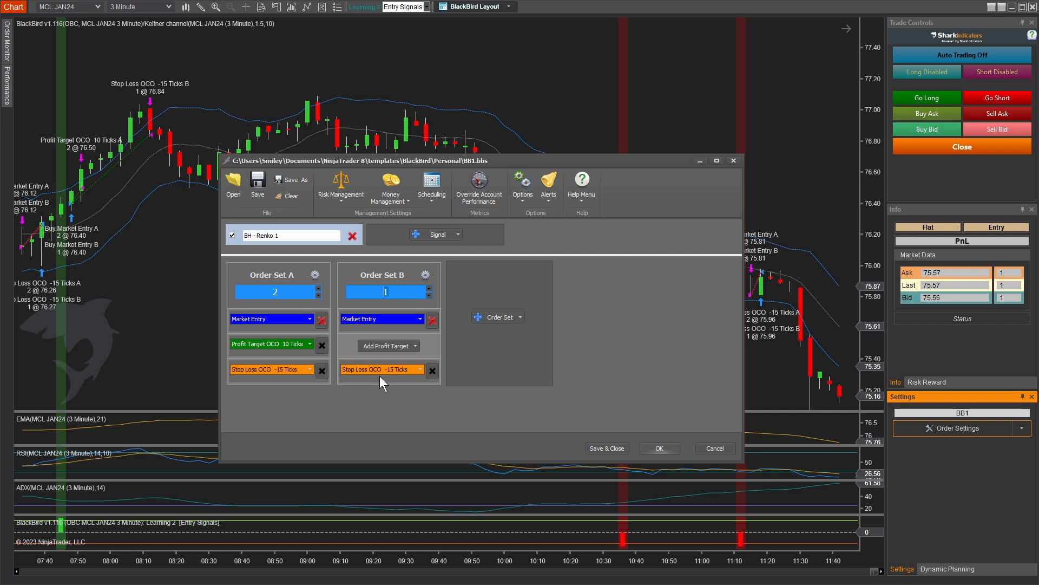
{"action": "mouse_move", "coordinate": [292, 315]}
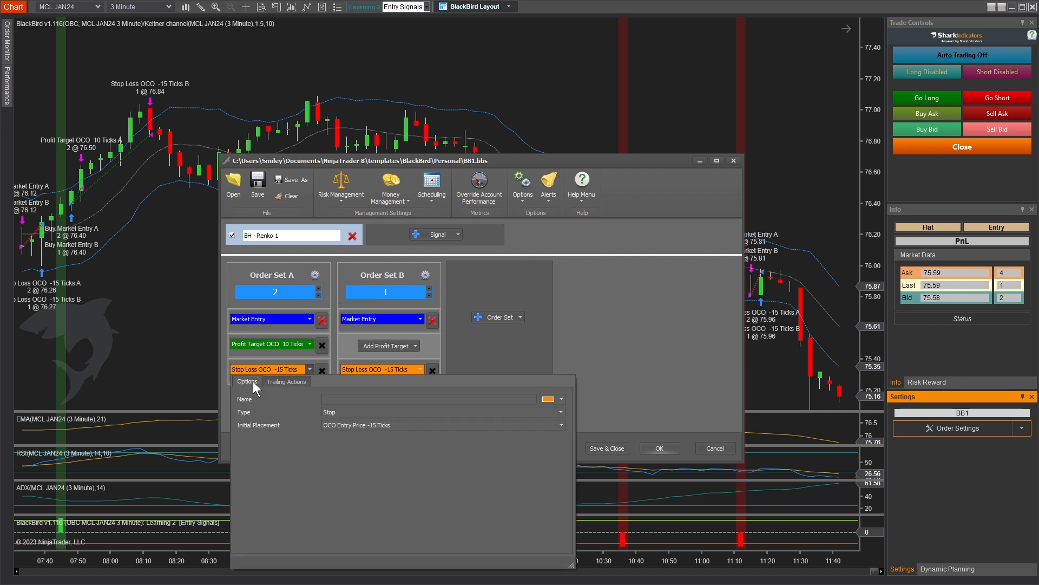
{"action": "left_click", "coordinate": [286, 381]}
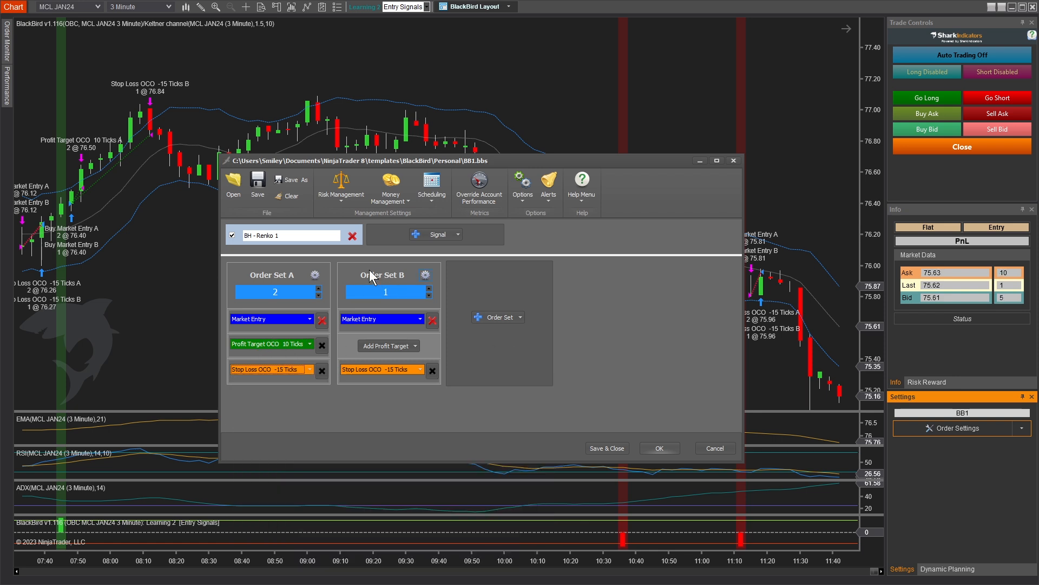
Review Order Set B's stop trailing rule moving to last −15 ticks after 10 ticks profit
{"action": "left_click", "coordinate": [418, 369]}
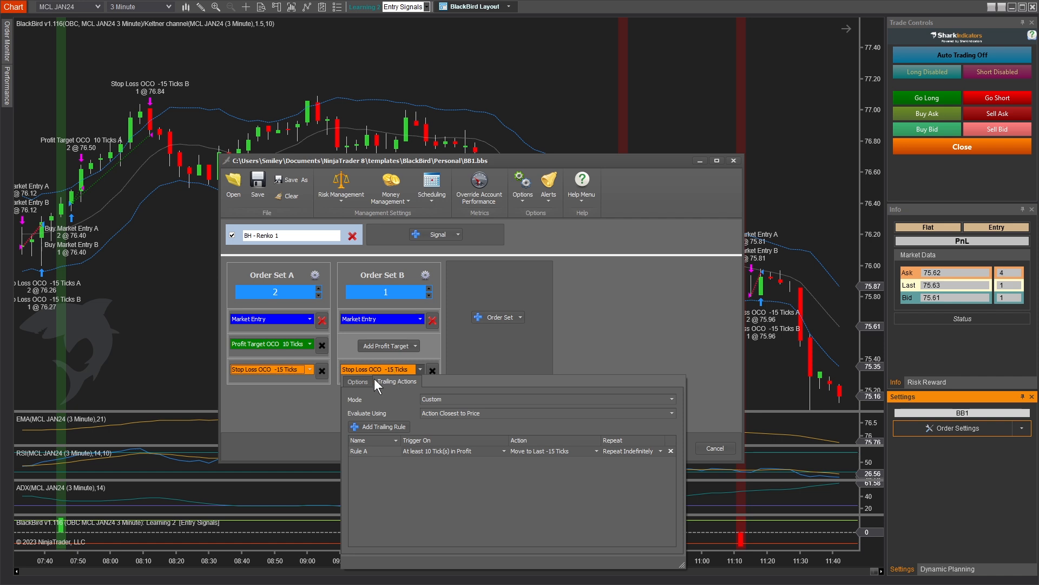
{"action": "mouse_move", "coordinate": [415, 457]}
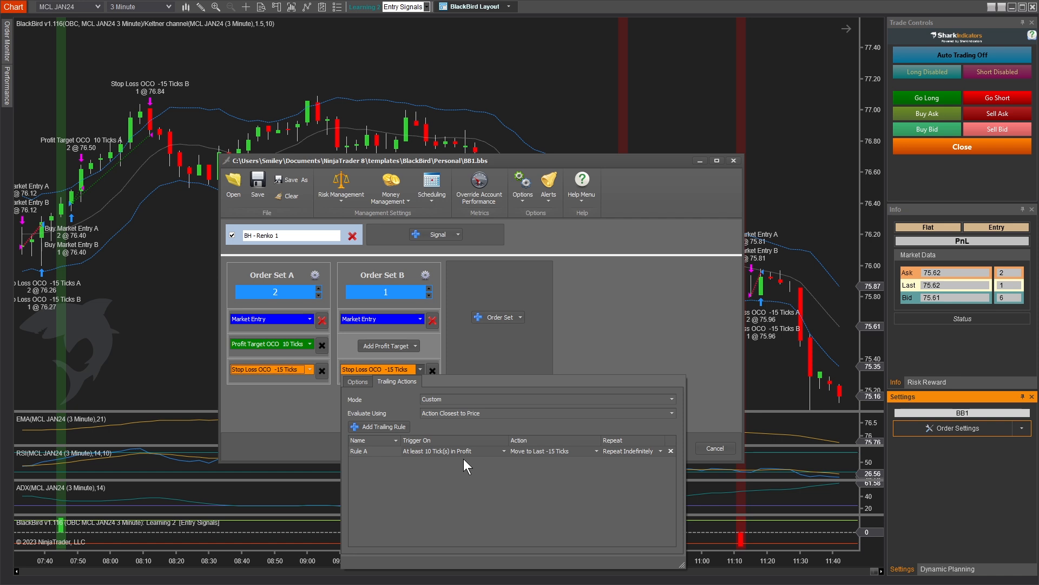
{"action": "mouse_move", "coordinate": [300, 350]}
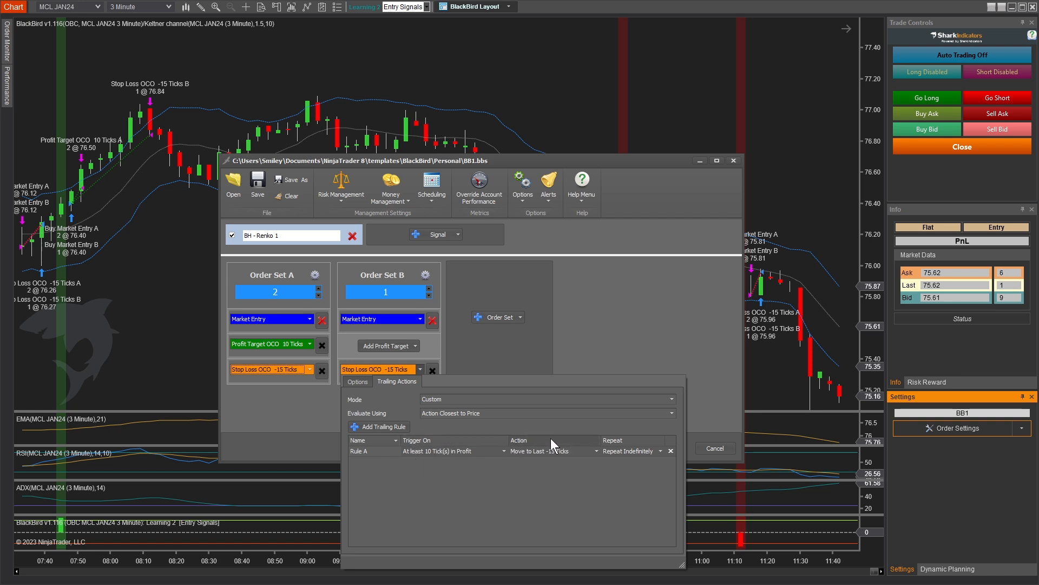
{"action": "mouse_move", "coordinate": [554, 459]}
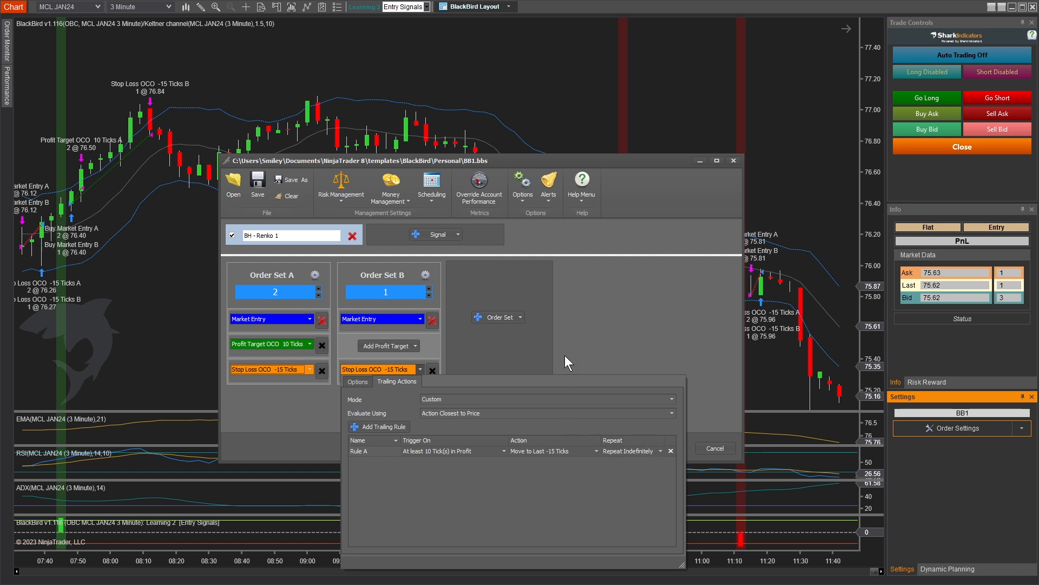
{"action": "mouse_move", "coordinate": [606, 293]}
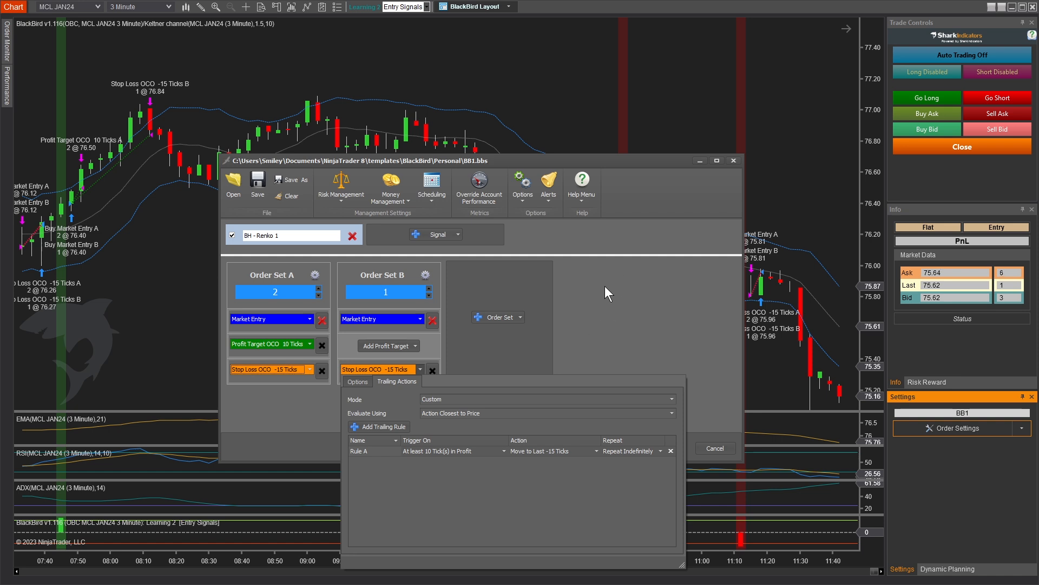
{"action": "mouse_move", "coordinate": [615, 275]}
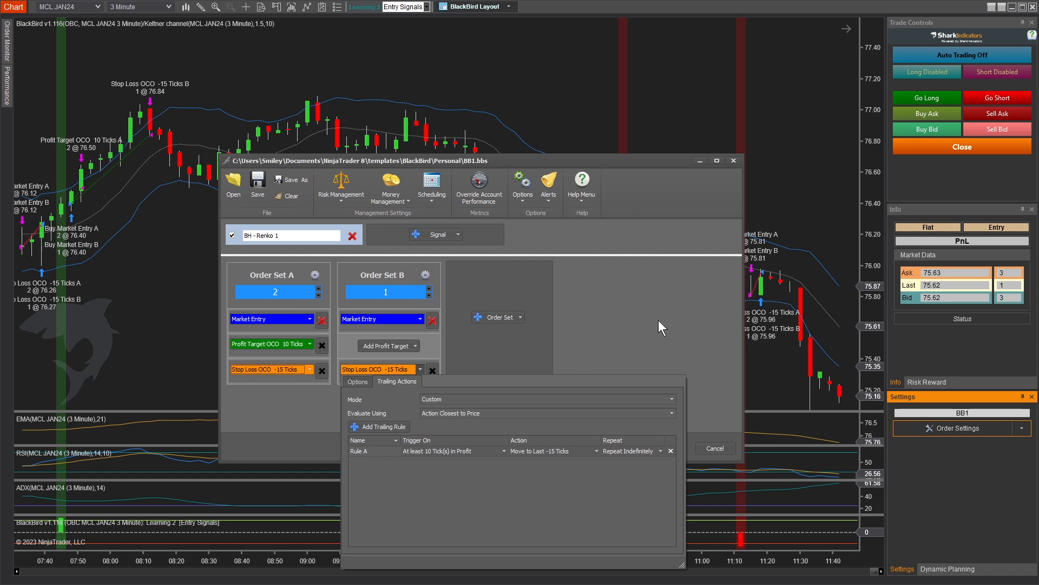
{"action": "mouse_move", "coordinate": [403, 331]}
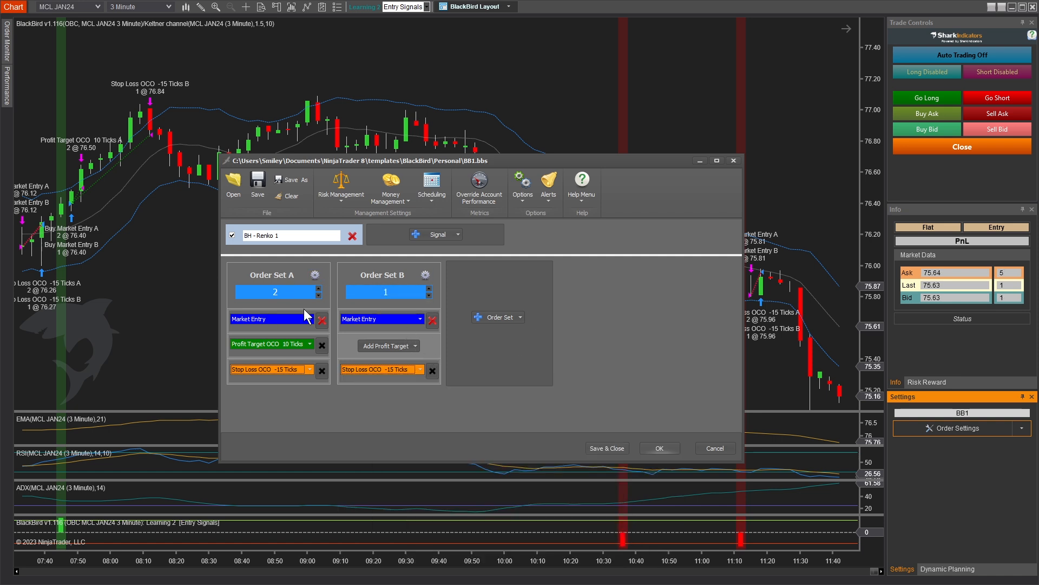
{"action": "mouse_move", "coordinate": [533, 356]}
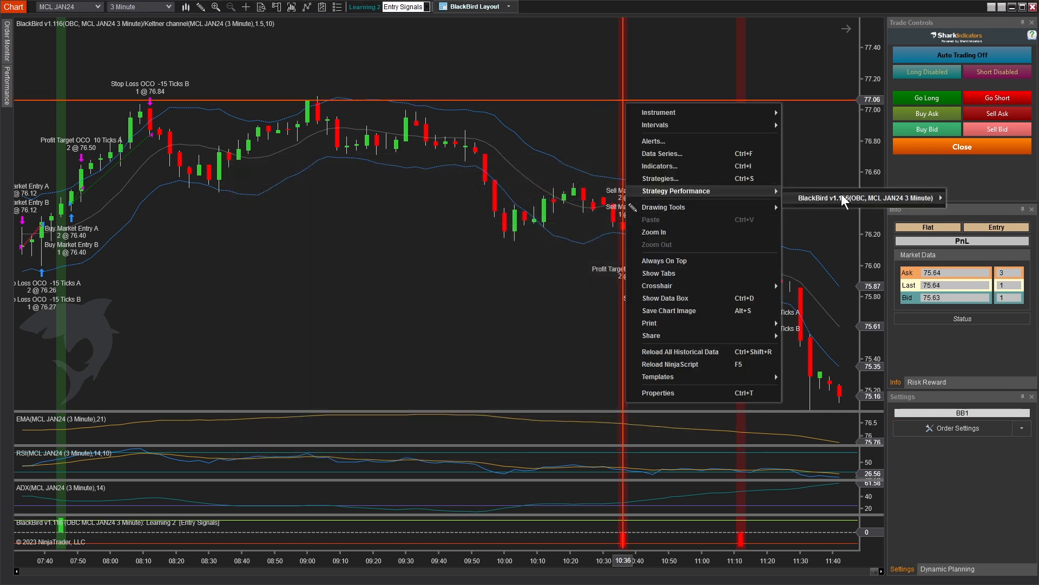
Review BlackBird's $571 report in Summary and Analysis views, close it, and reopen BB1 order settings
{"action": "left_click", "coordinate": [862, 197]}
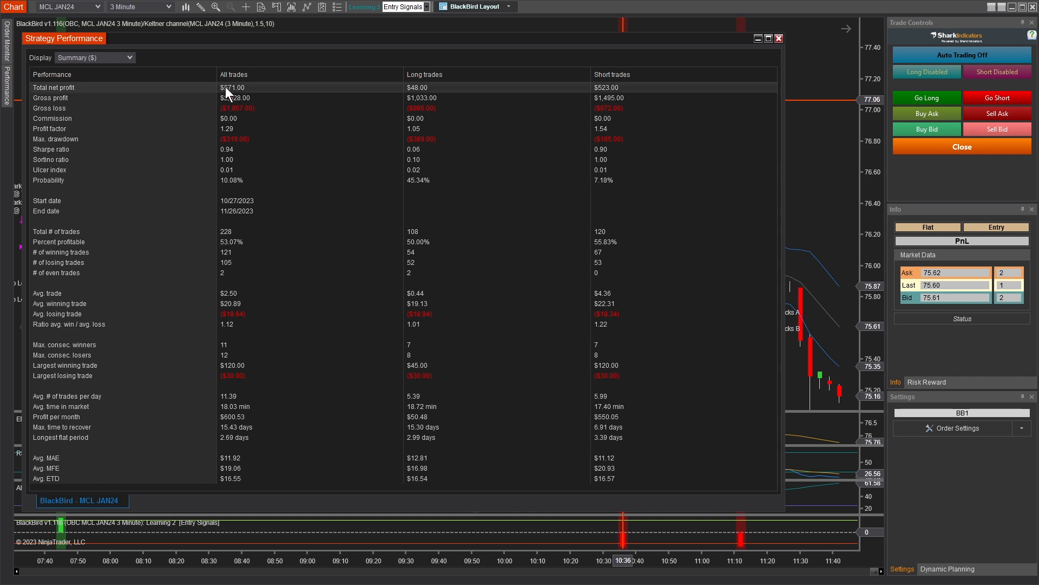
{"action": "mouse_move", "coordinate": [231, 99]}
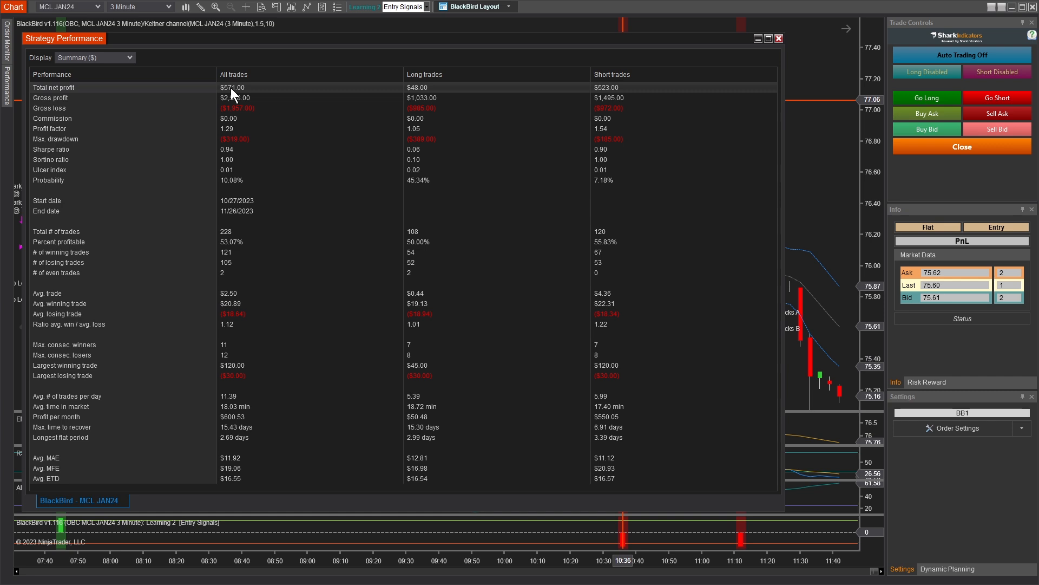
{"action": "left_click", "coordinate": [94, 57]}
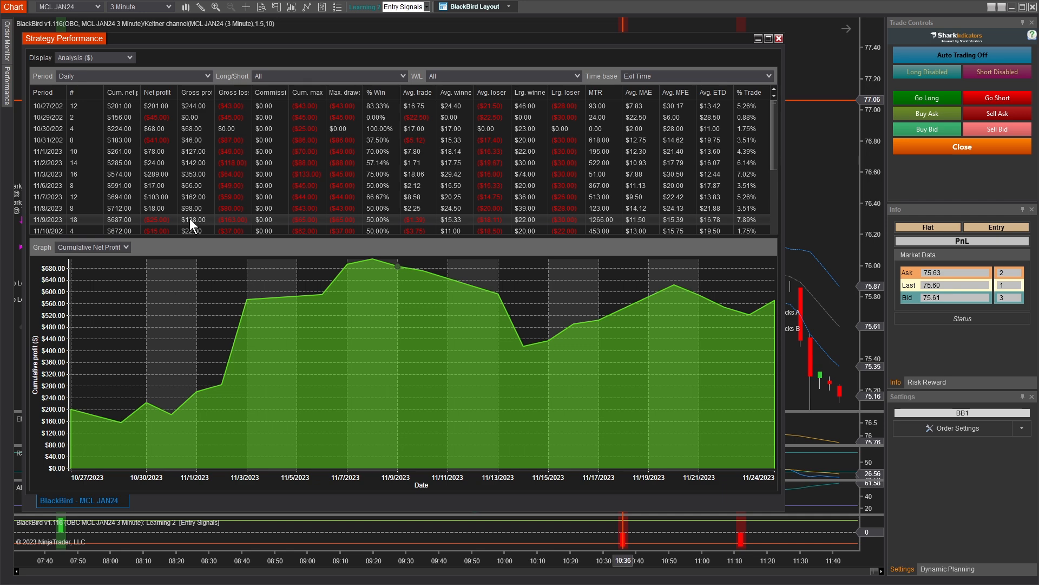
{"action": "mouse_move", "coordinate": [194, 227]}
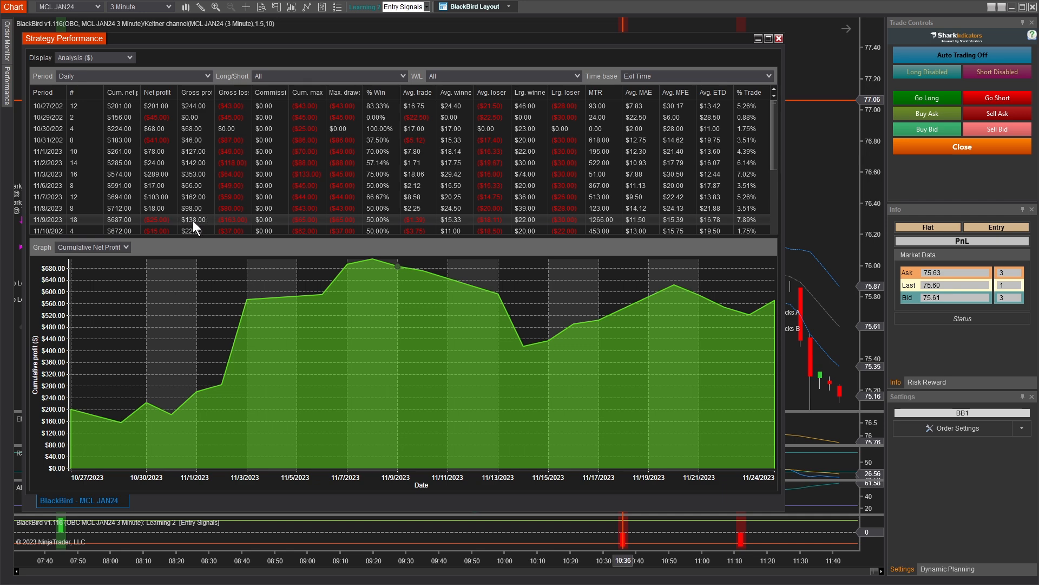
{"action": "mouse_move", "coordinate": [194, 221]}
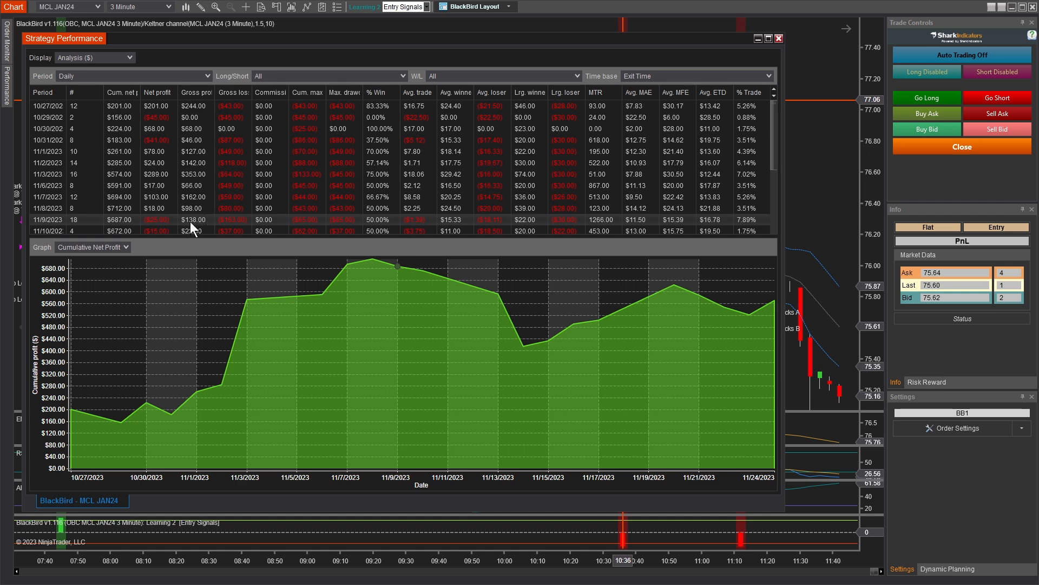
{"action": "mouse_move", "coordinate": [194, 230]}
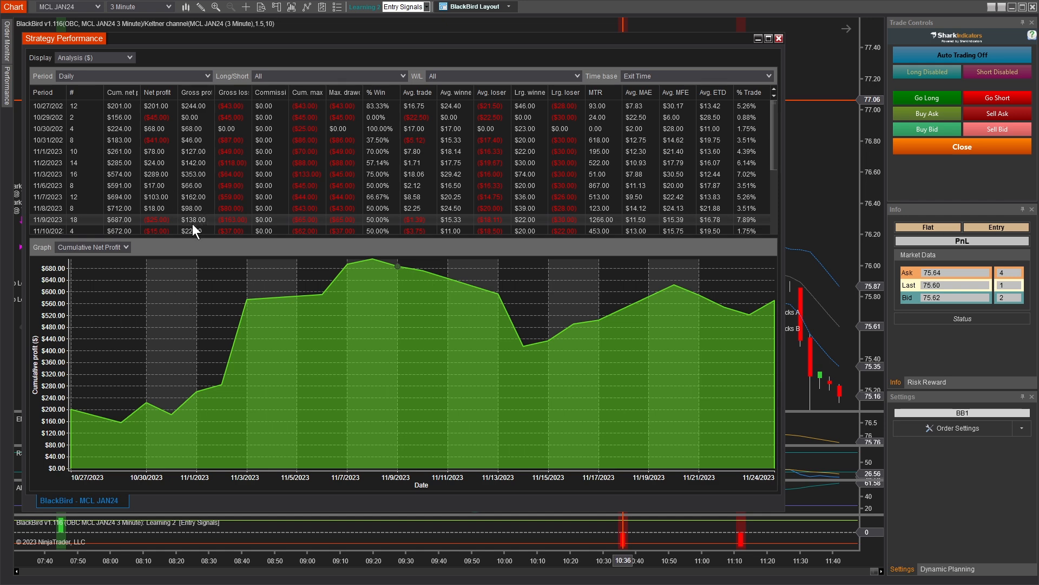
{"action": "mouse_move", "coordinate": [404, 87]}
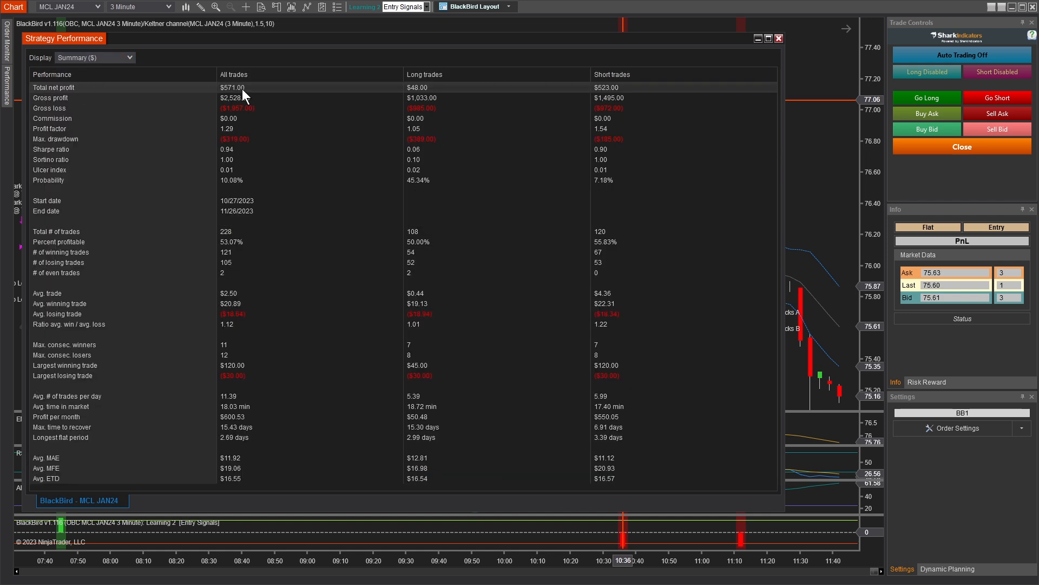
{"action": "left_click", "coordinate": [778, 38]}
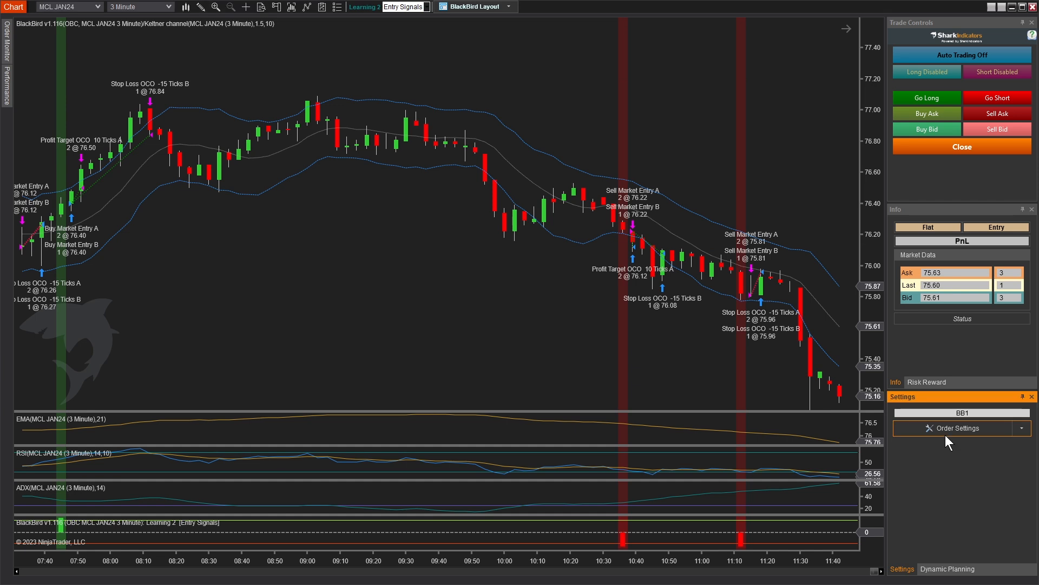
{"action": "left_click", "coordinate": [957, 428]}
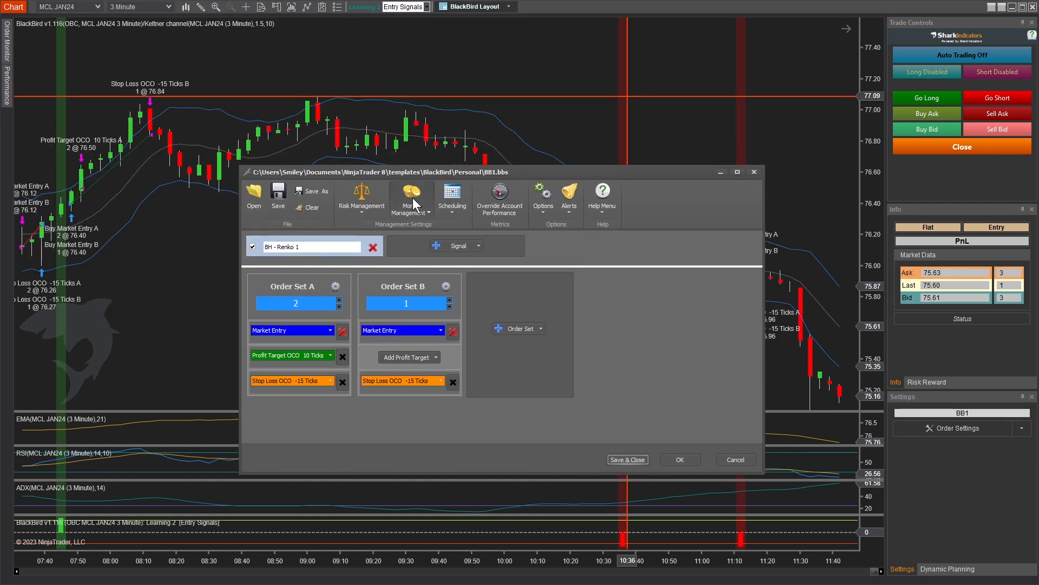
{"action": "mouse_move", "coordinate": [412, 198]}
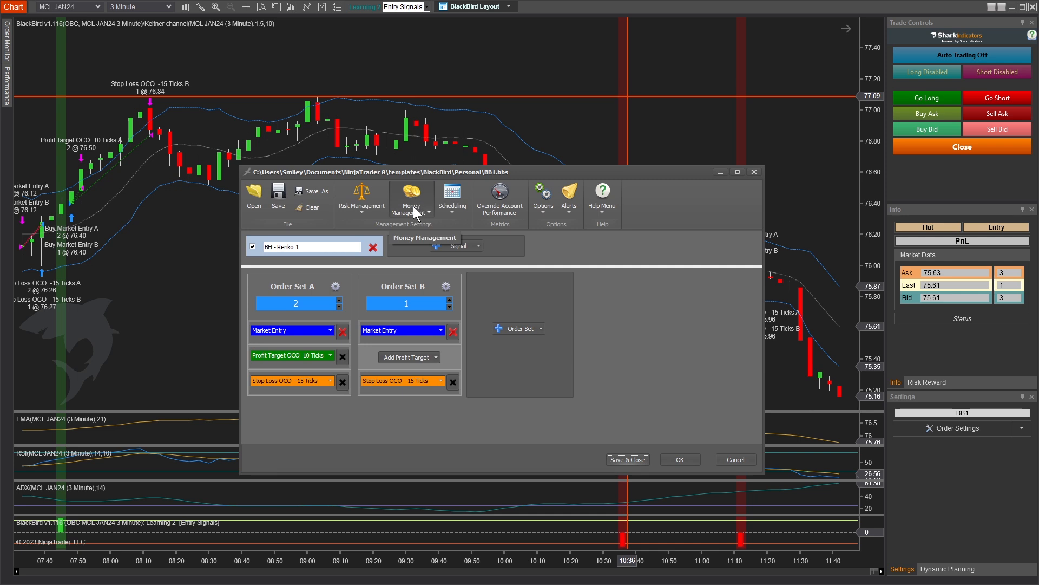
Enable Net Max Profit at 100 in Money Management, enforced during live trading
{"action": "left_click", "coordinate": [411, 196]}
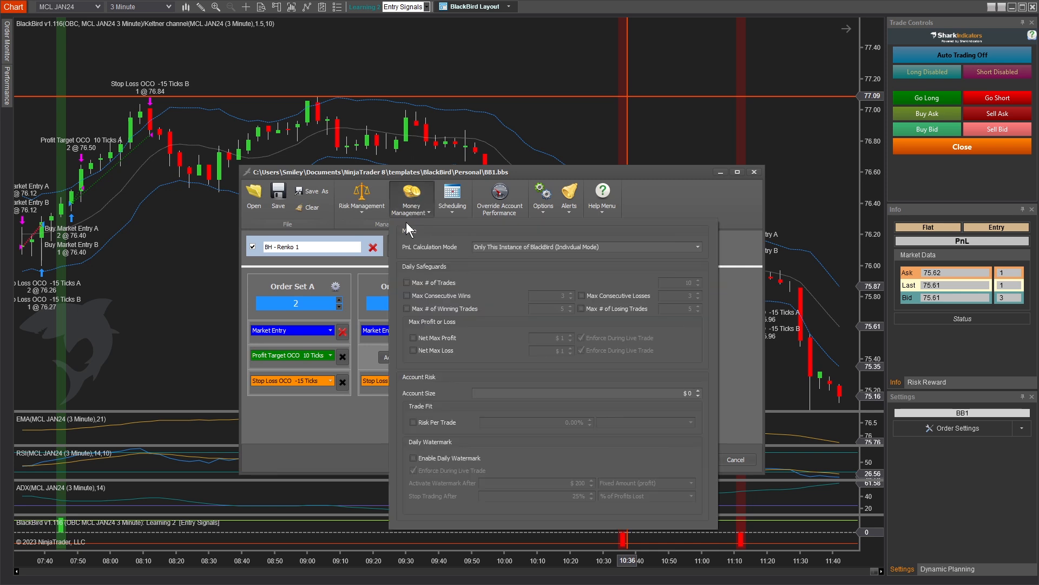
{"action": "left_click", "coordinate": [413, 338]}
{"action": "type", "text": "100."}
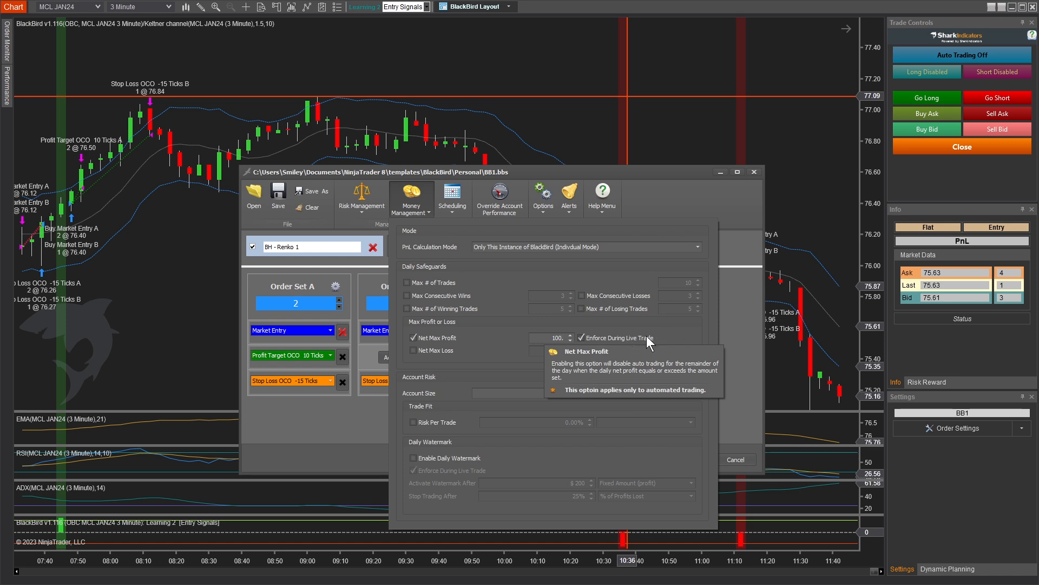
{"action": "mouse_move", "coordinate": [583, 343]}
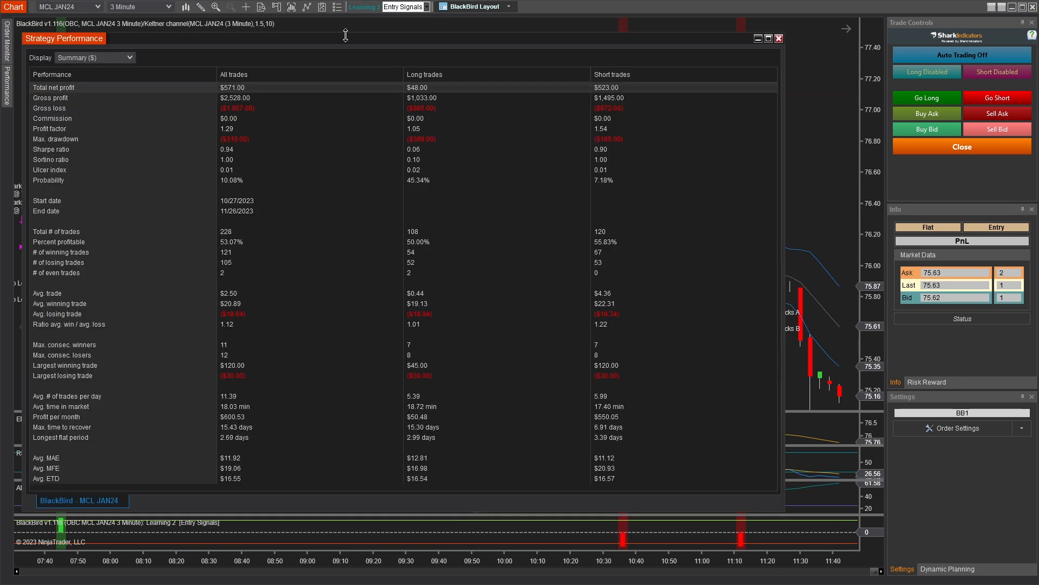
Reload NinjaScript and generate a new BlackBird report showing $523 net profit beside the $571 run
{"action": "left_click", "coordinate": [778, 38]}
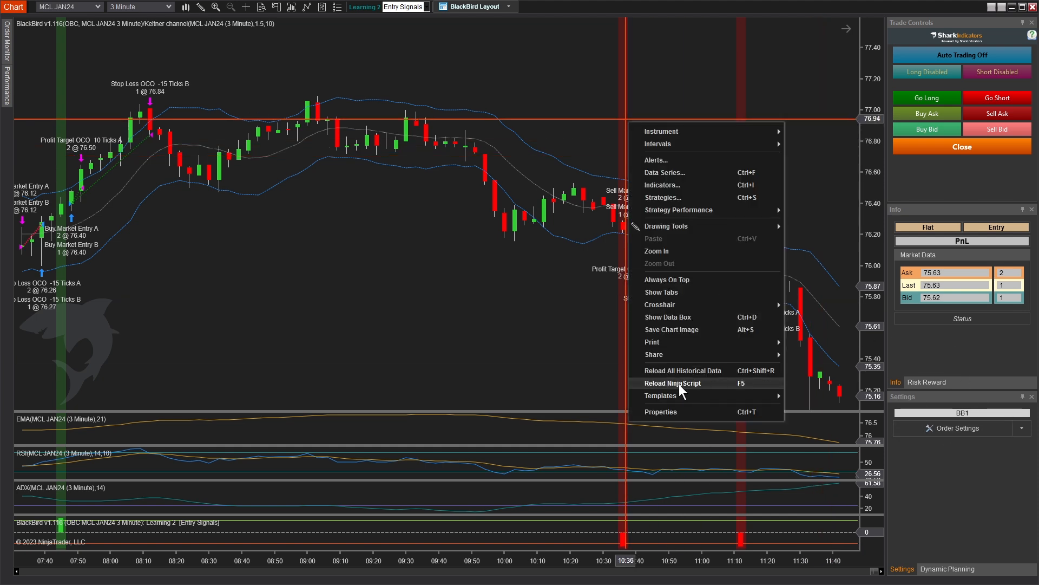
{"action": "left_click", "coordinate": [671, 382]}
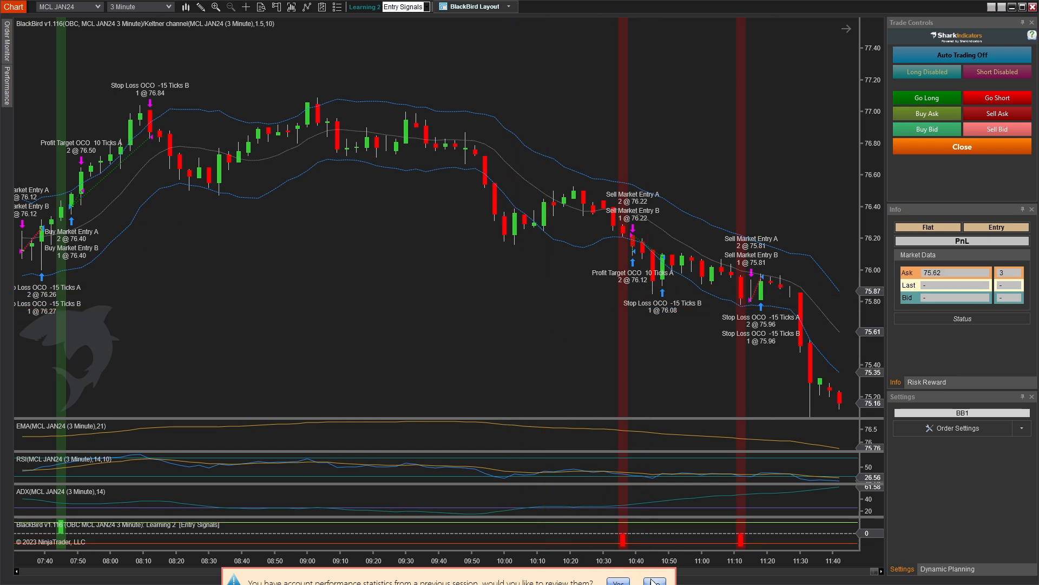
{"action": "right_click", "coordinate": [356, 206]}
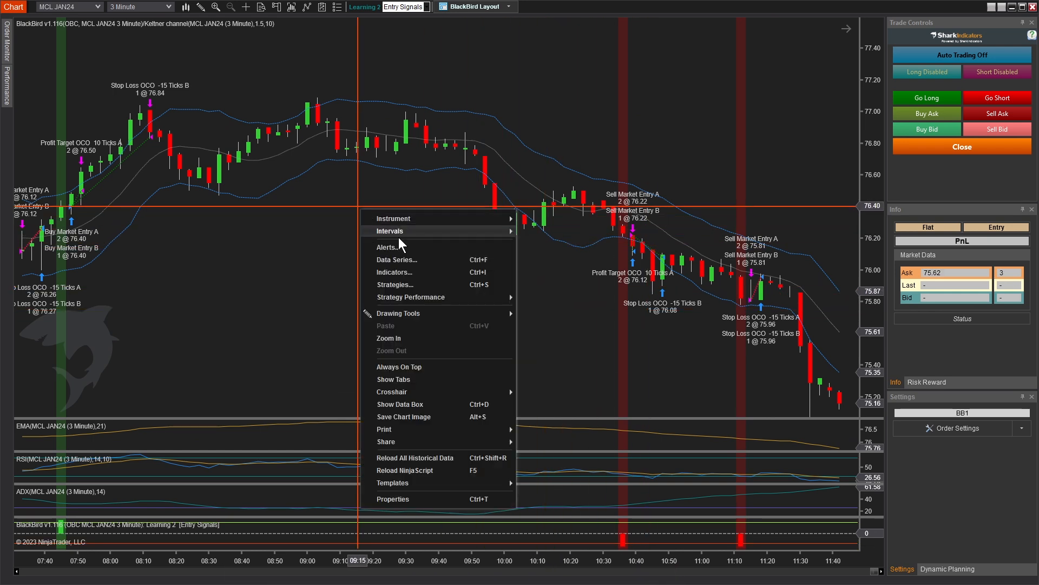
{"action": "mouse_move", "coordinate": [412, 297]}
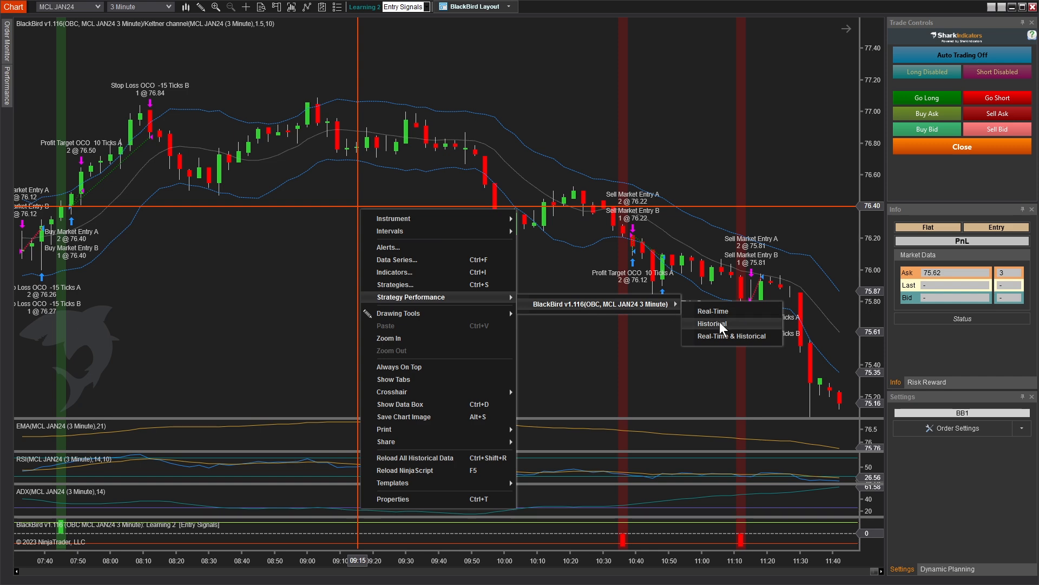
{"action": "left_click", "coordinate": [711, 324]}
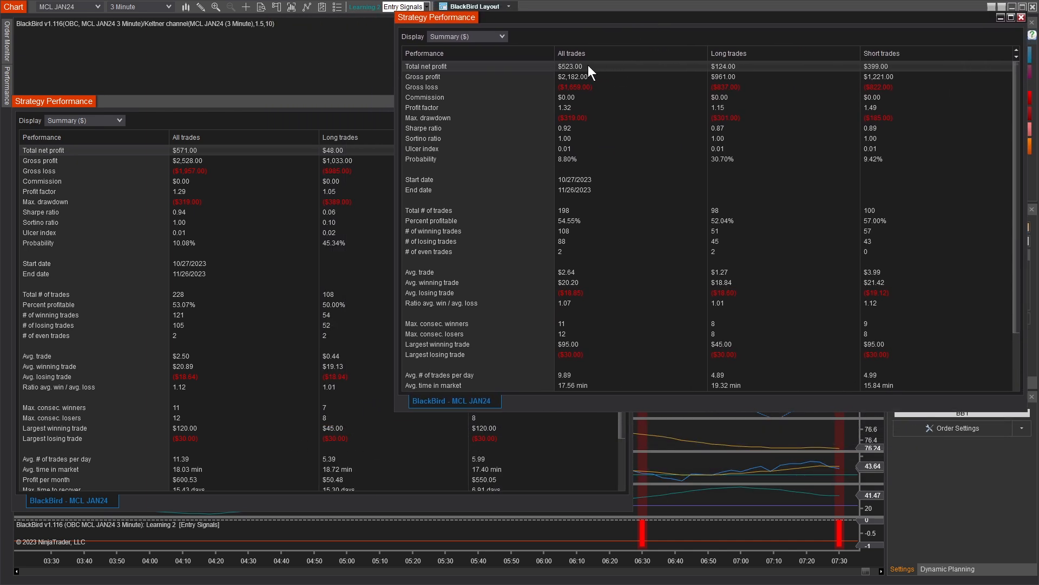
{"action": "mouse_move", "coordinate": [190, 155]}
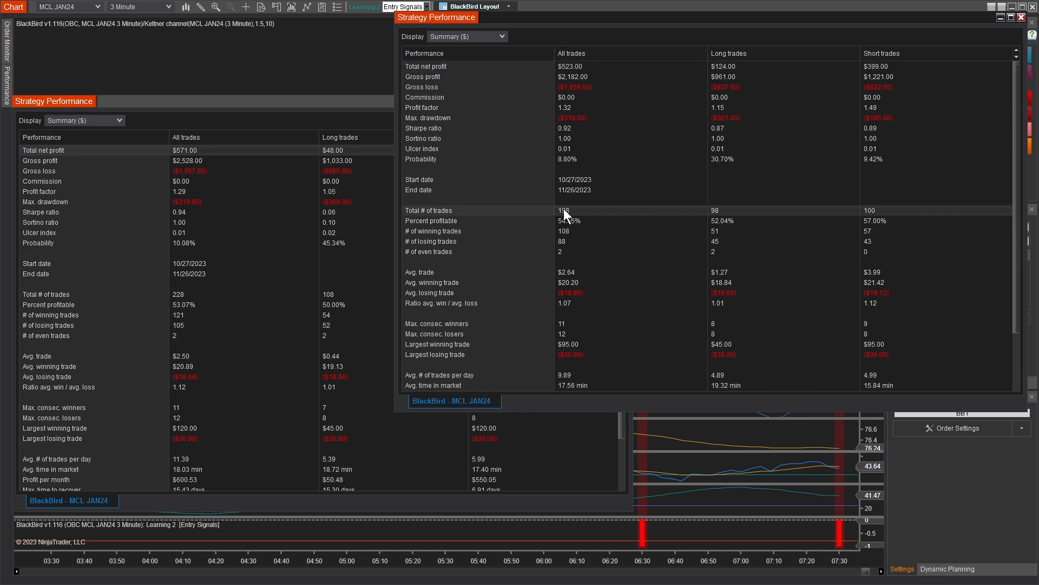
{"action": "mouse_move", "coordinate": [566, 217]}
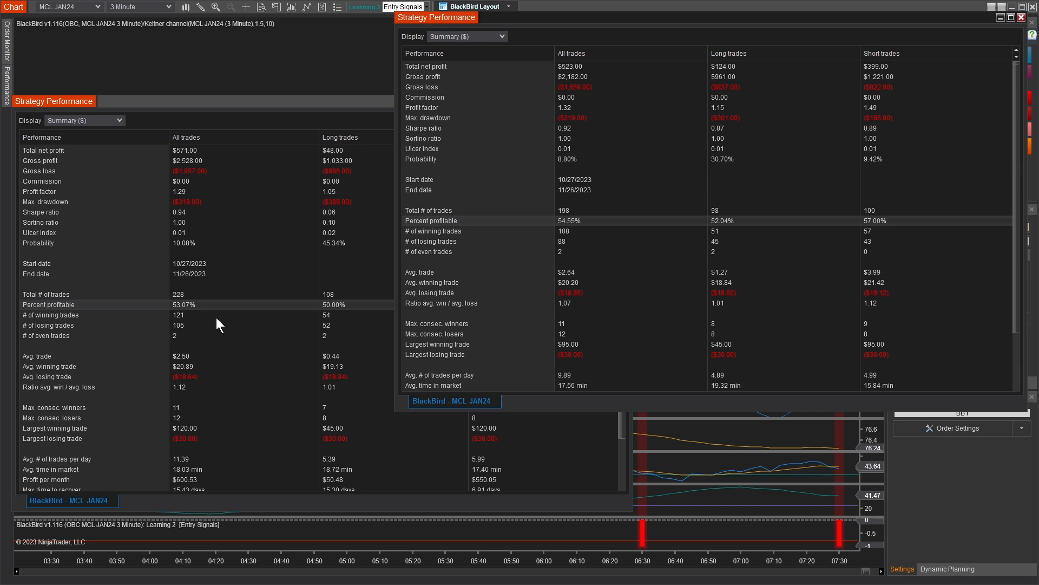
{"action": "mouse_move", "coordinate": [539, 238]}
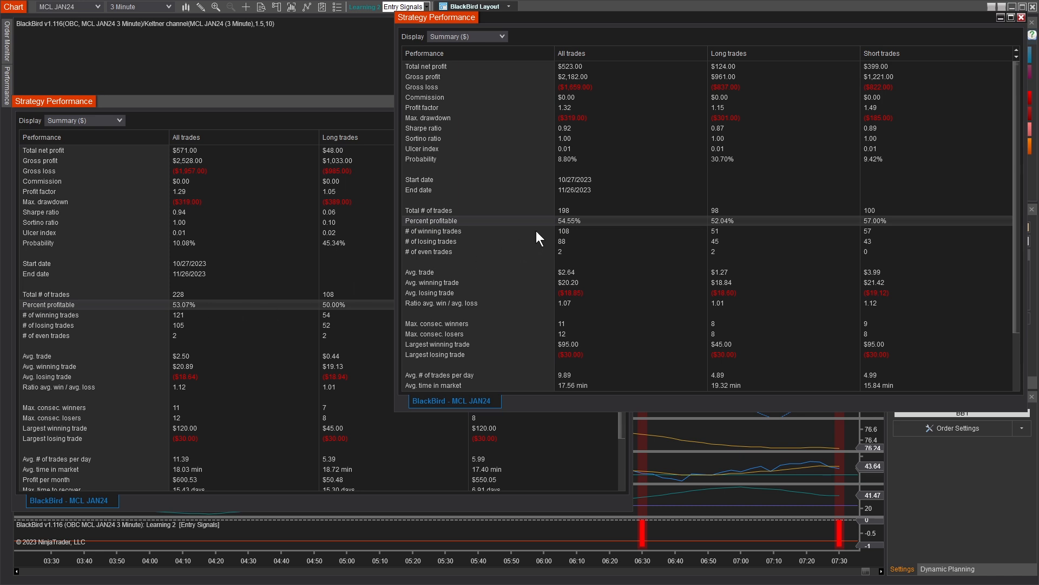
{"action": "mouse_move", "coordinate": [574, 228]}
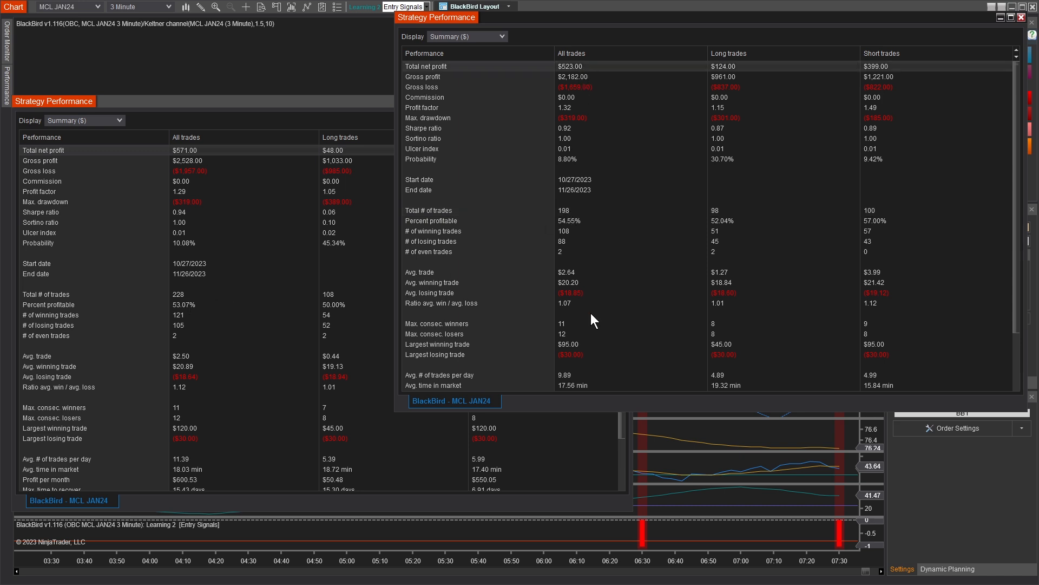
{"action": "mouse_move", "coordinate": [259, 140]}
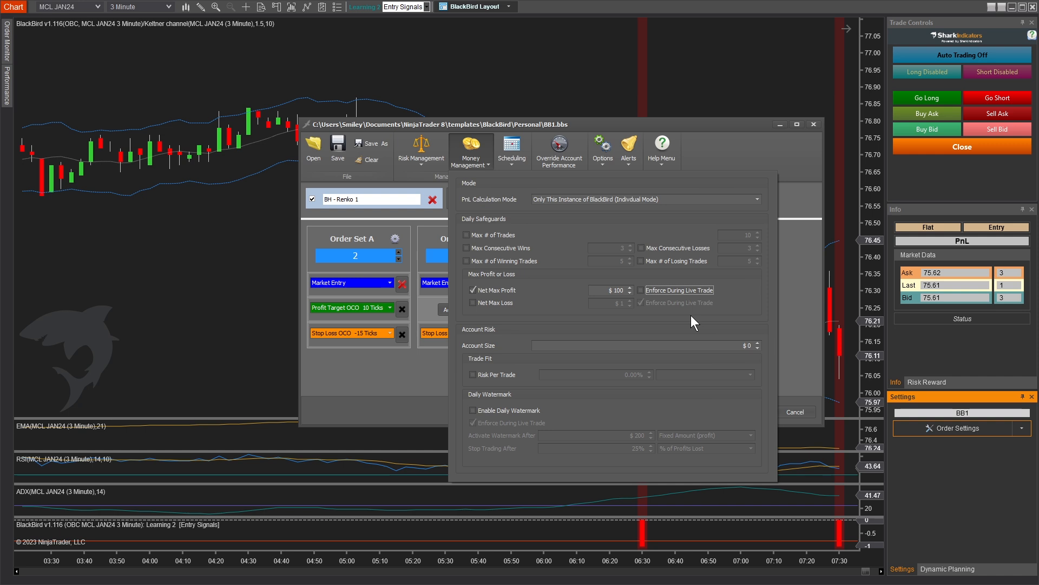
{"action": "mouse_move", "coordinate": [489, 471]}
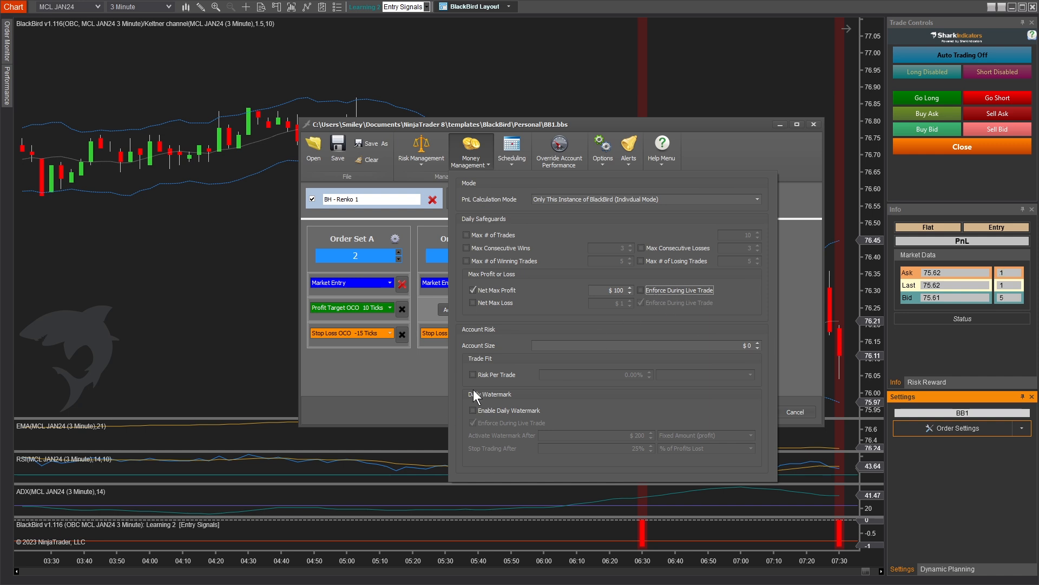
{"action": "mouse_move", "coordinate": [397, 388]}
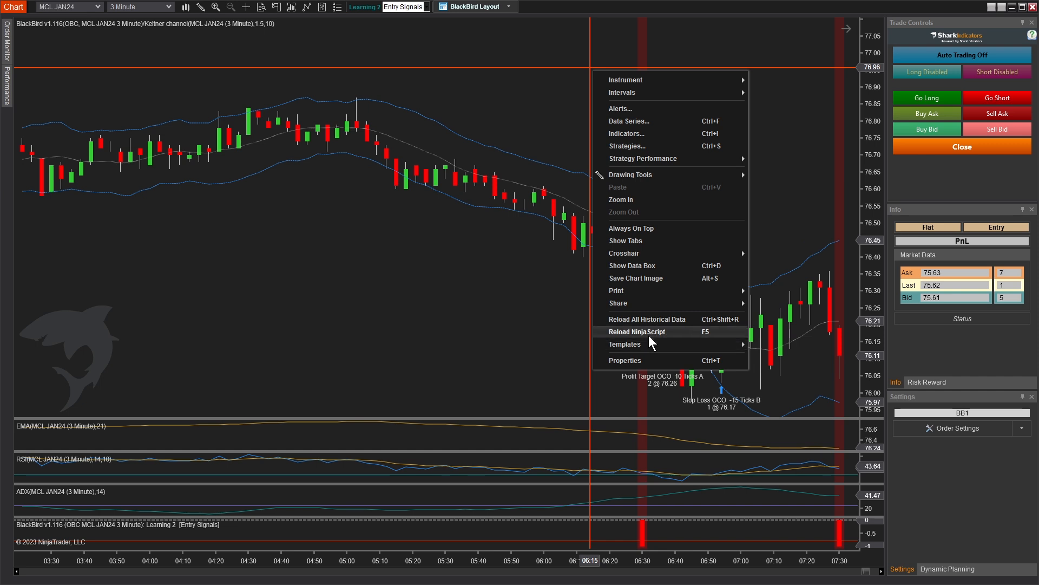
Reload the strategy with the new profit limit and bring up a fresh $577 performance summary
{"action": "left_click", "coordinate": [636, 331]}
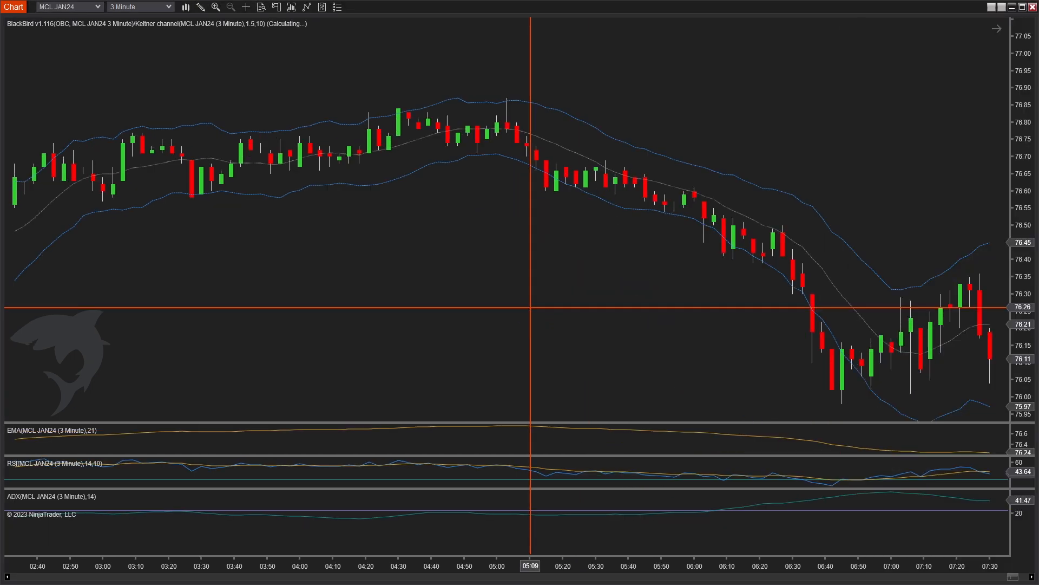
{"action": "right_click", "coordinate": [616, 178]}
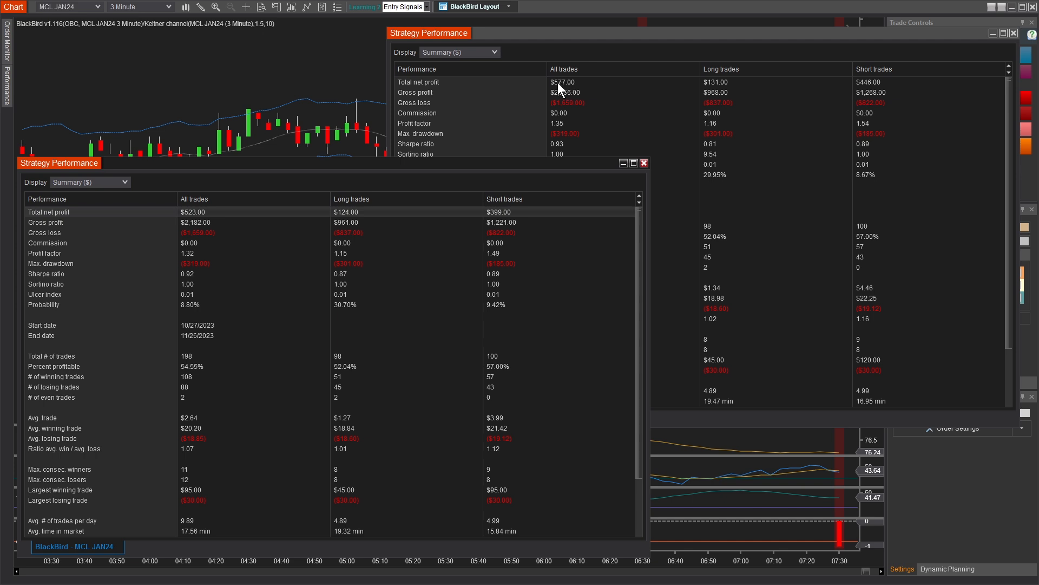
{"action": "mouse_move", "coordinate": [565, 89]}
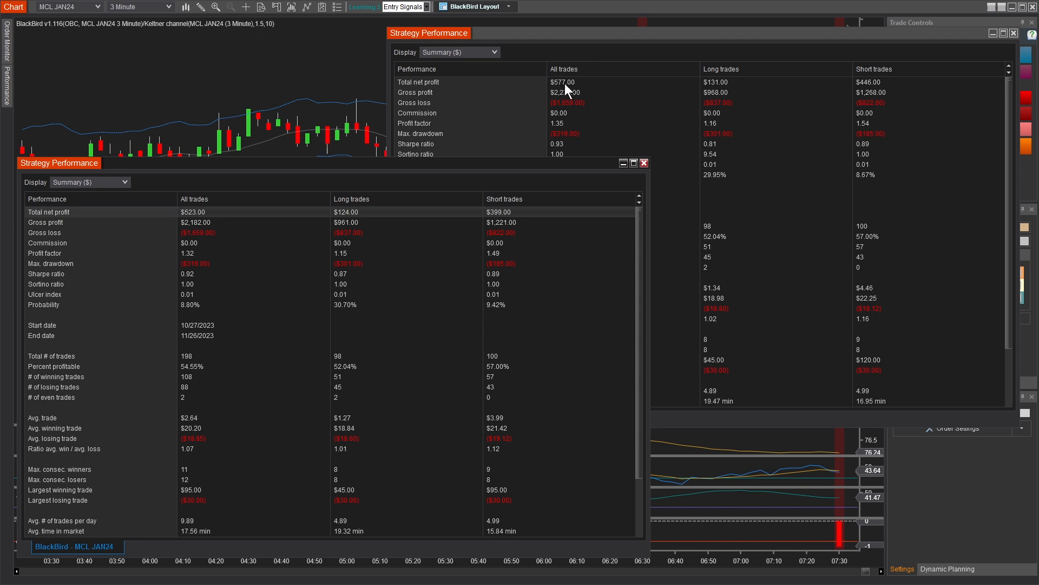
{"action": "mouse_move", "coordinate": [565, 91]}
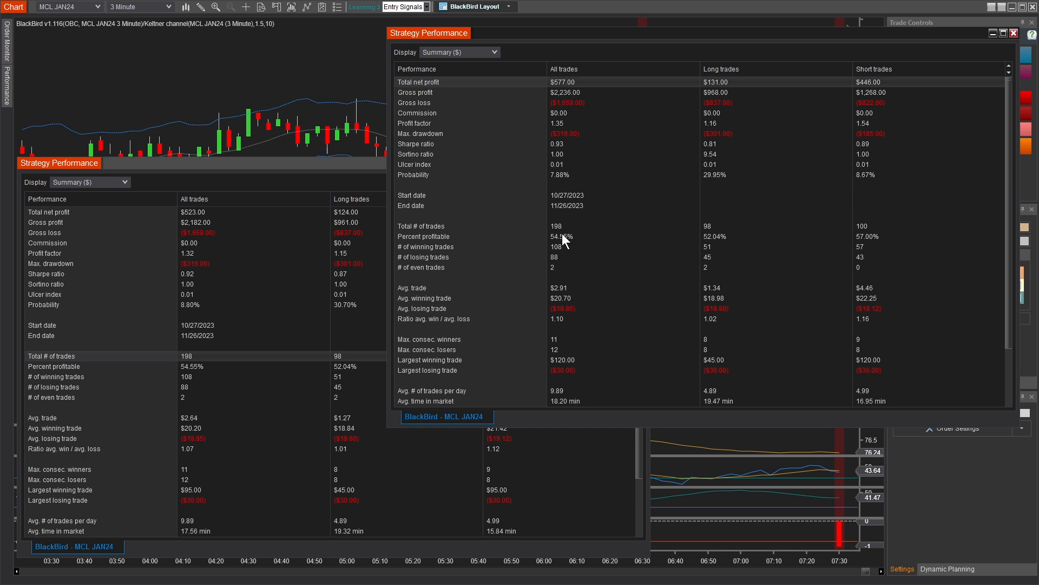
{"action": "mouse_move", "coordinate": [574, 112]}
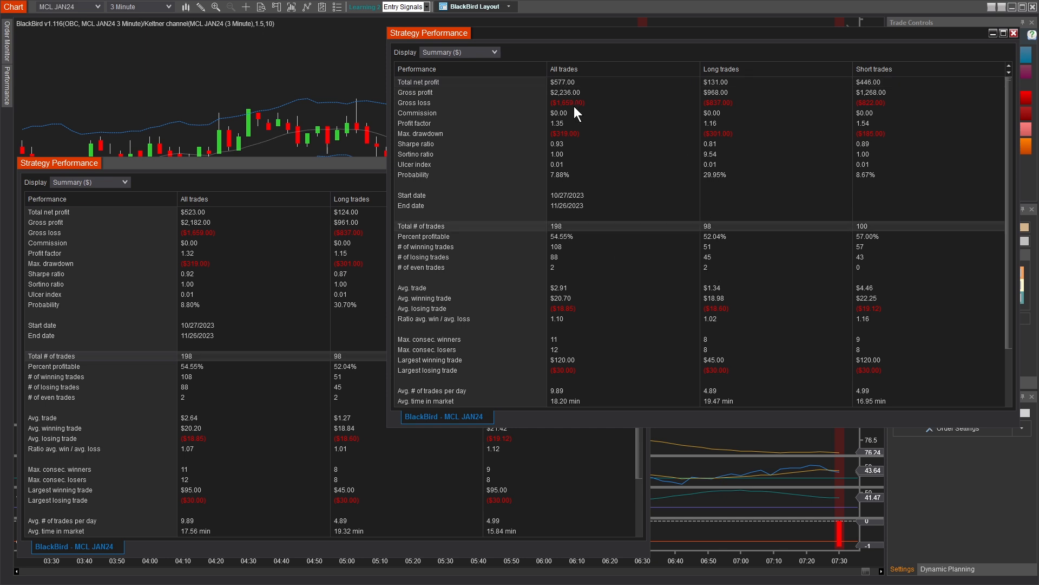
{"action": "mouse_move", "coordinate": [544, 181]}
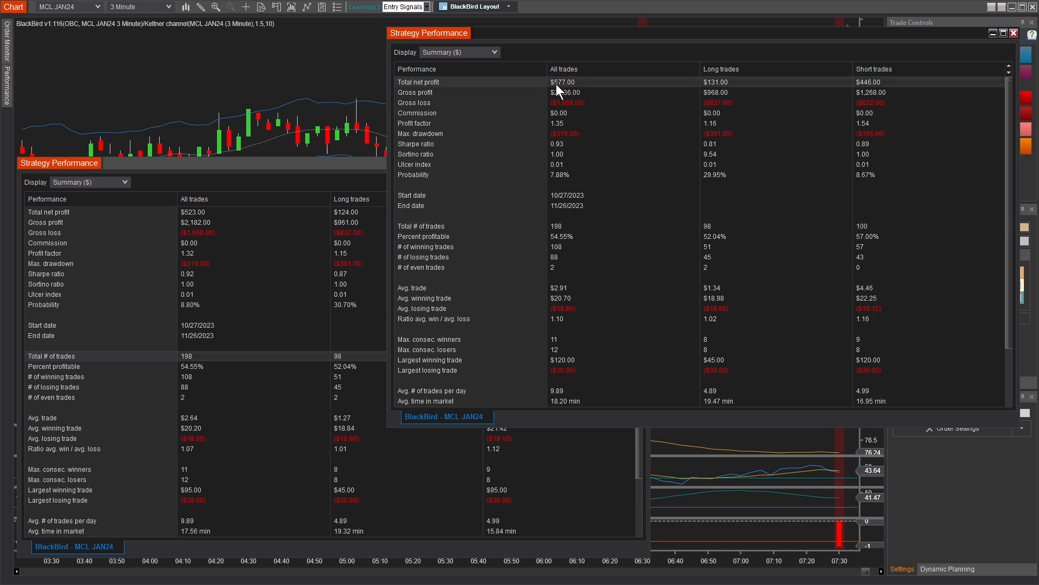
{"action": "mouse_move", "coordinate": [568, 90]}
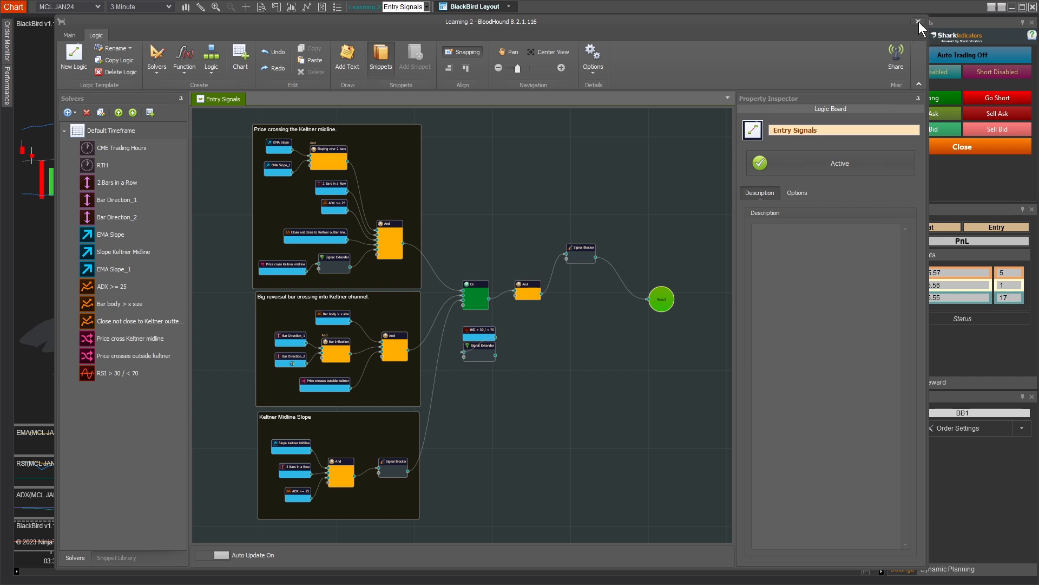
Close the BloodHound logic board and confirm restarting the running strategies after reloading NinjaScript
{"action": "left_click", "coordinate": [918, 22]}
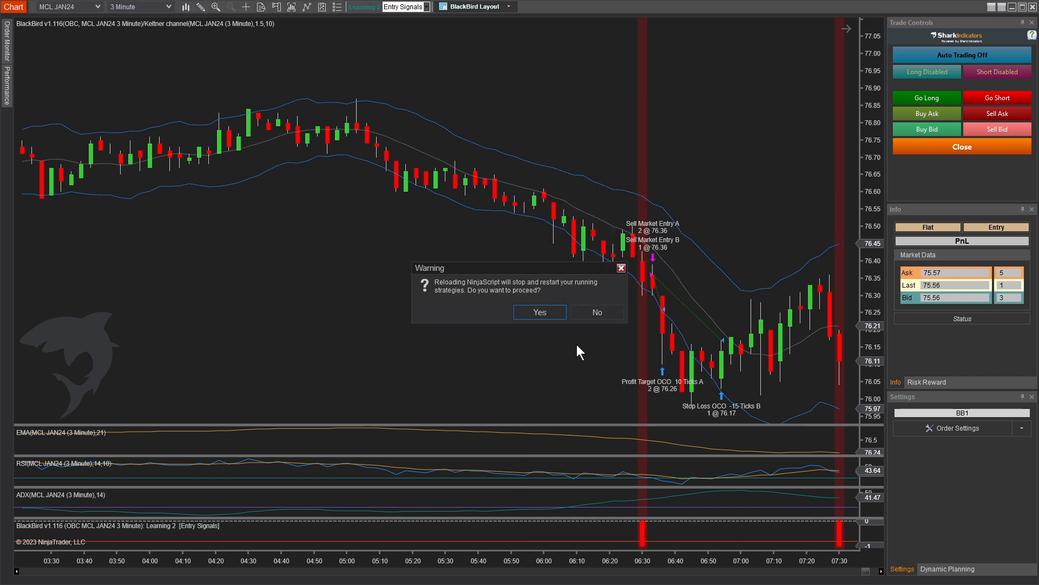
{"action": "left_click", "coordinate": [539, 312]}
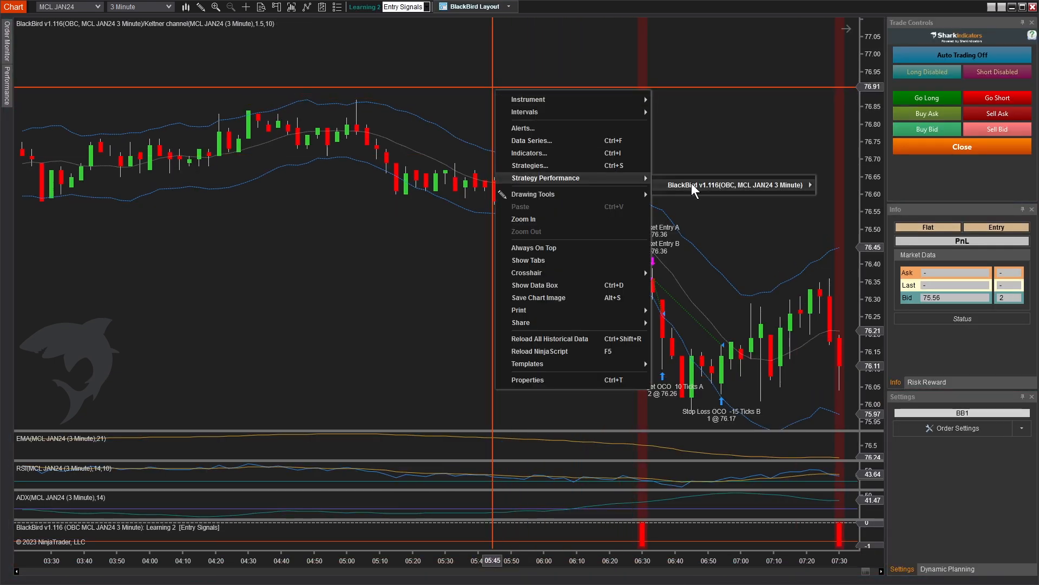
Bring up a new BlackBird performance summary showing $713 net profit beside the earlier $577 report
{"action": "left_click", "coordinate": [734, 184]}
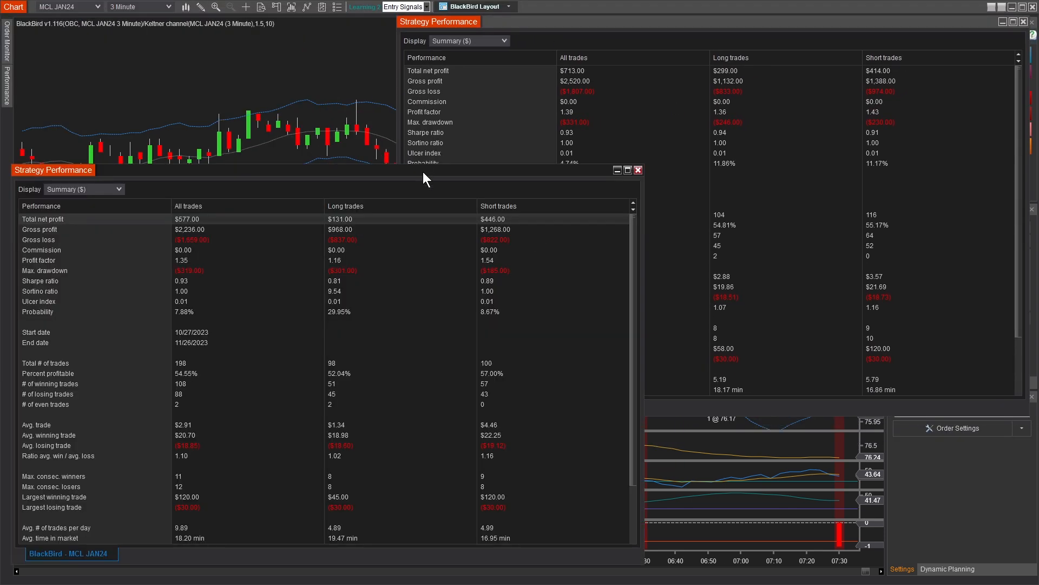
{"action": "mouse_move", "coordinate": [580, 76]}
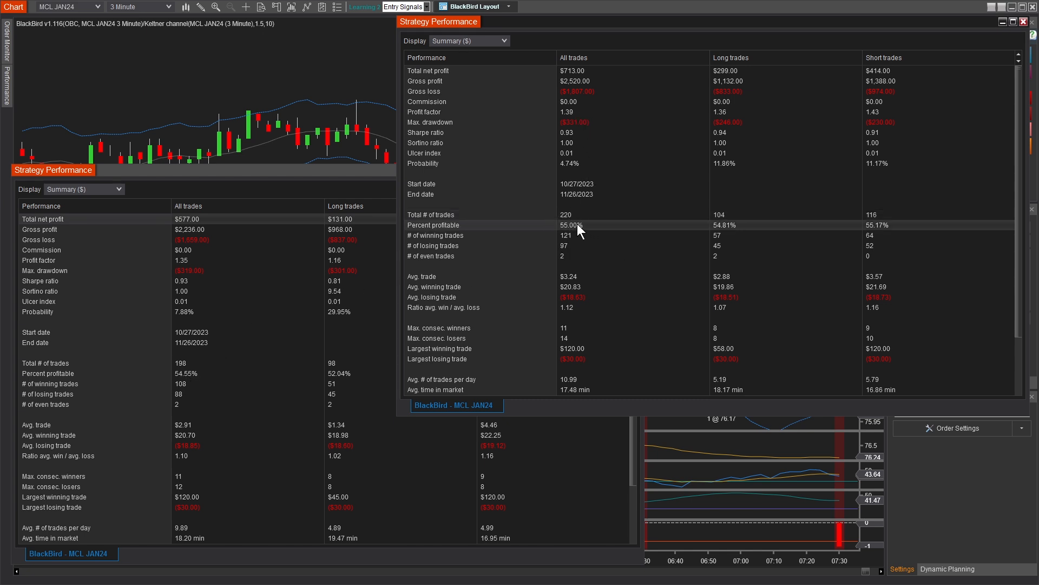
{"action": "mouse_move", "coordinate": [474, 79]}
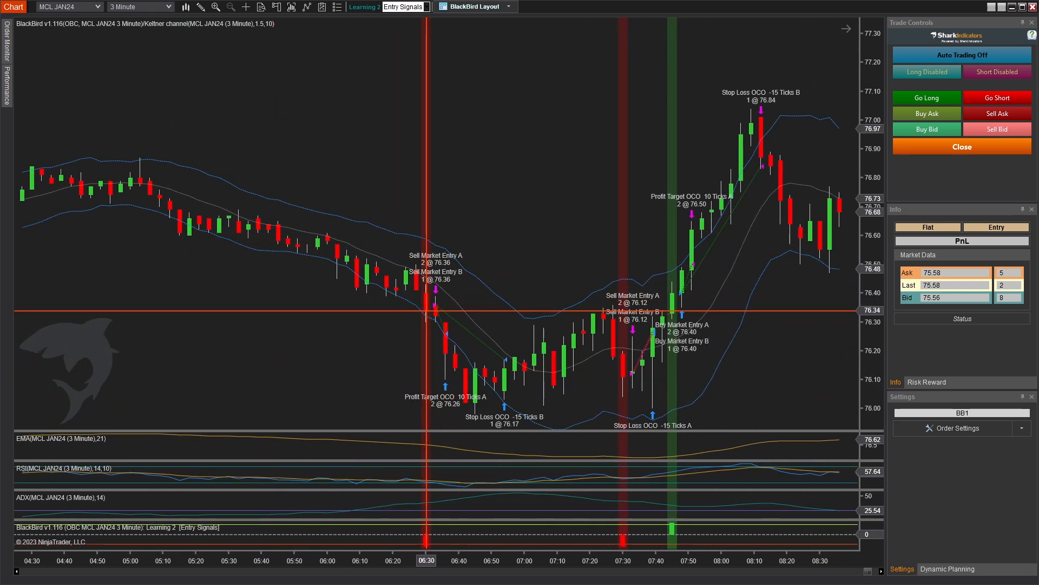
{"action": "mouse_move", "coordinate": [512, 571]}
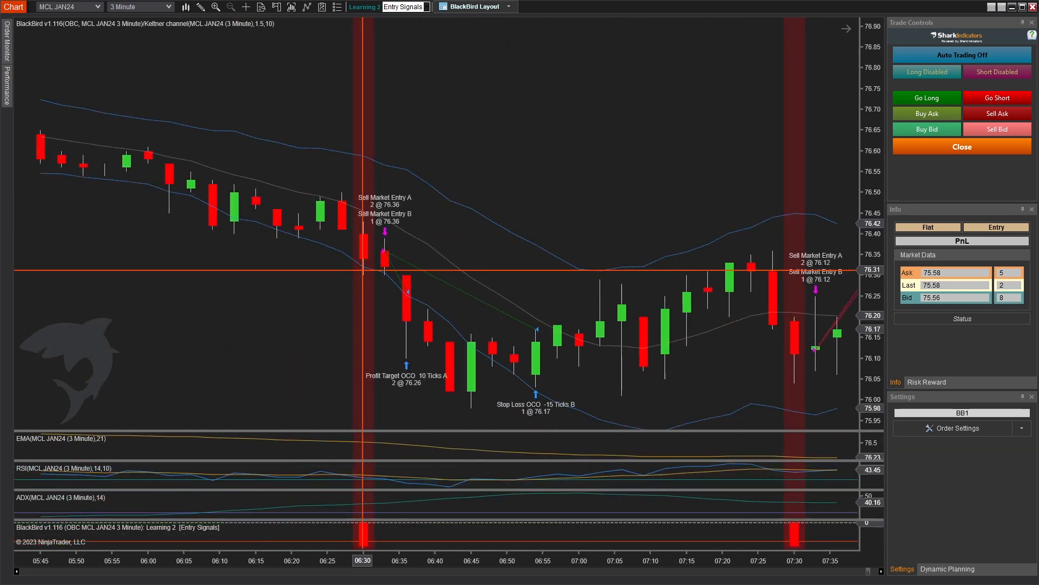
{"action": "mouse_move", "coordinate": [371, 271]}
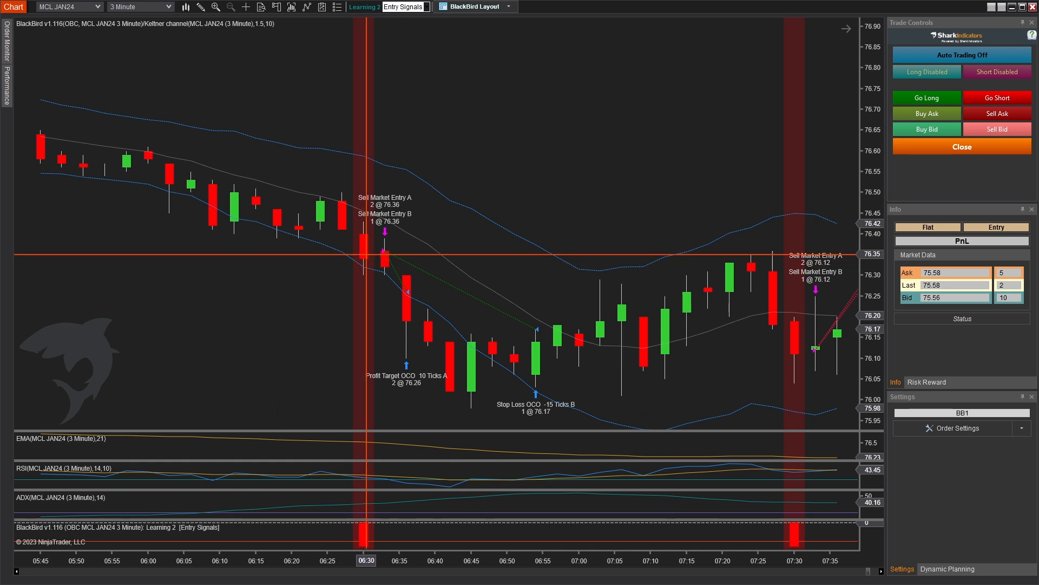
{"action": "mouse_move", "coordinate": [385, 252]}
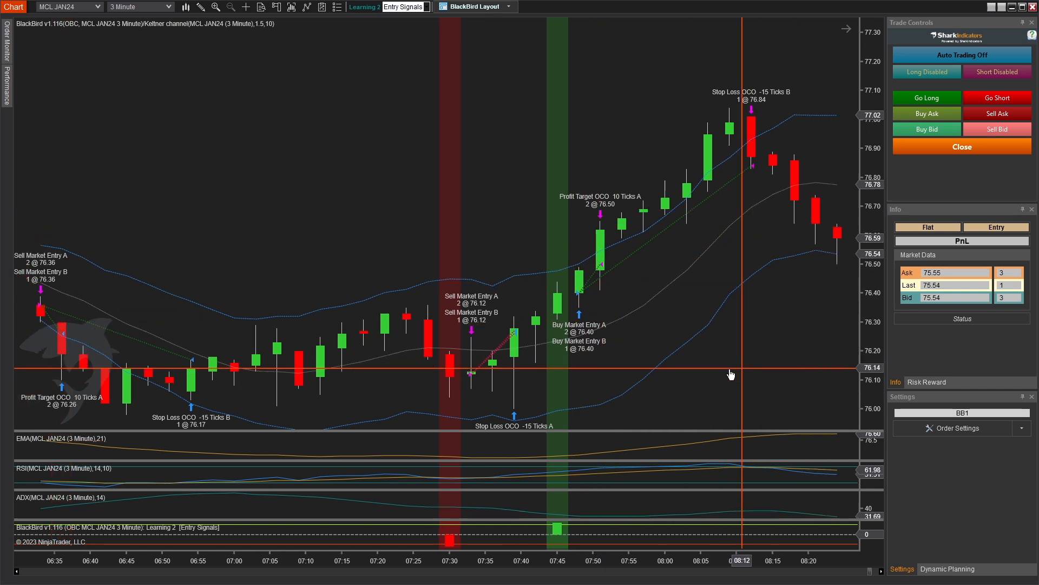
Scroll the MCL JAN24 chart forward to review BlackBird's later sell trades and stops
{"action": "scroll", "scroll_direction": "right", "scroll_amount": 3}
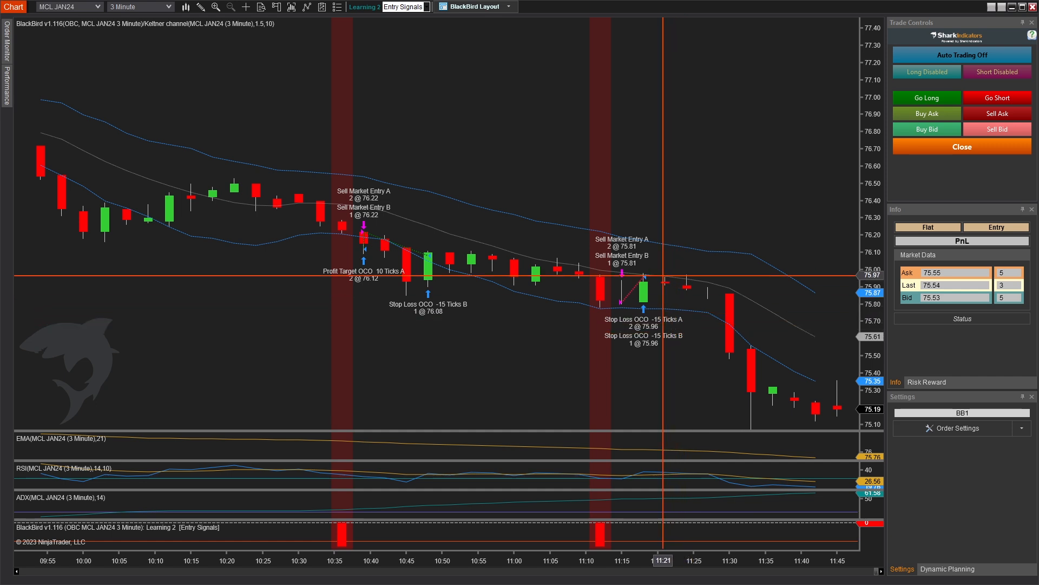
Switch BlackBird to Auto Trading On with both long and short trades enabled
{"action": "left_click", "coordinate": [961, 54]}
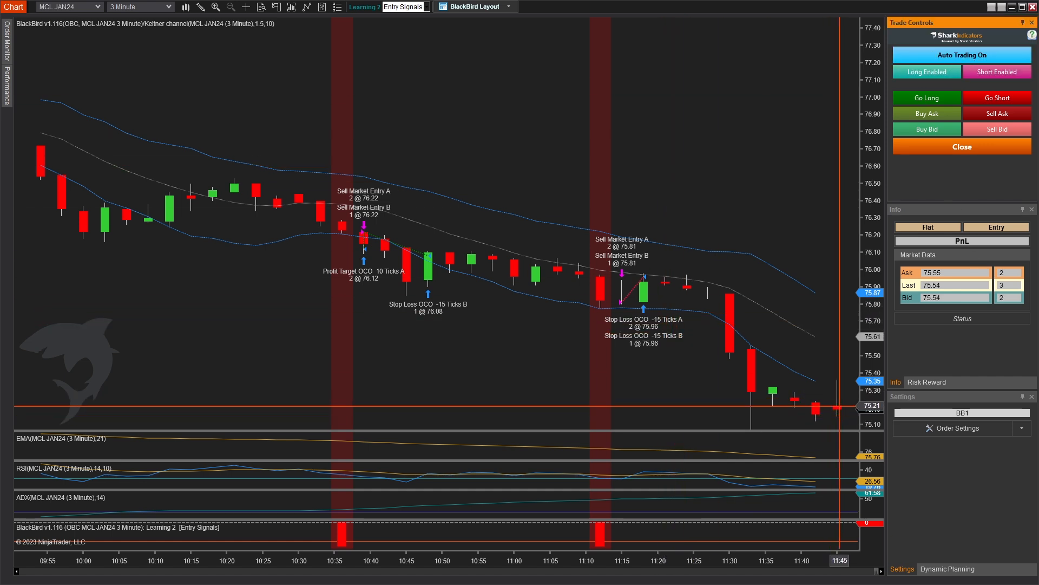
{"action": "mouse_move", "coordinate": [577, 269]}
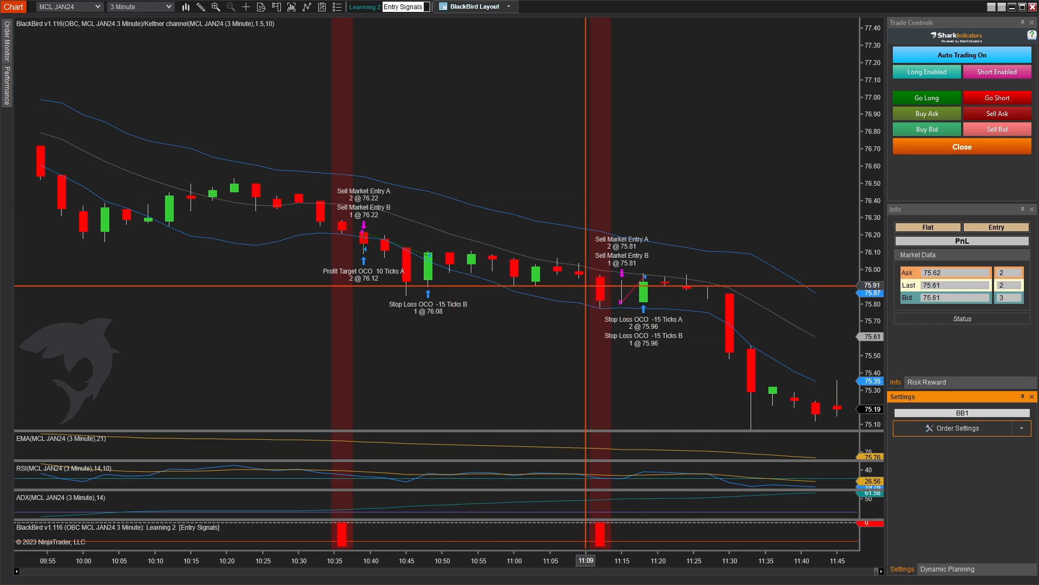
{"action": "mouse_move", "coordinate": [341, 285]}
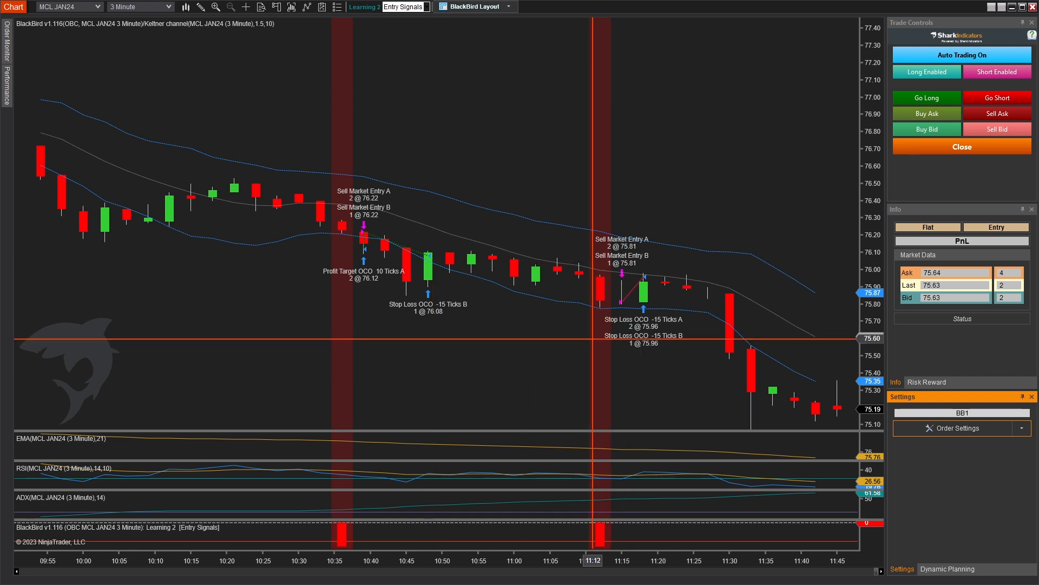
{"action": "mouse_move", "coordinate": [586, 335]}
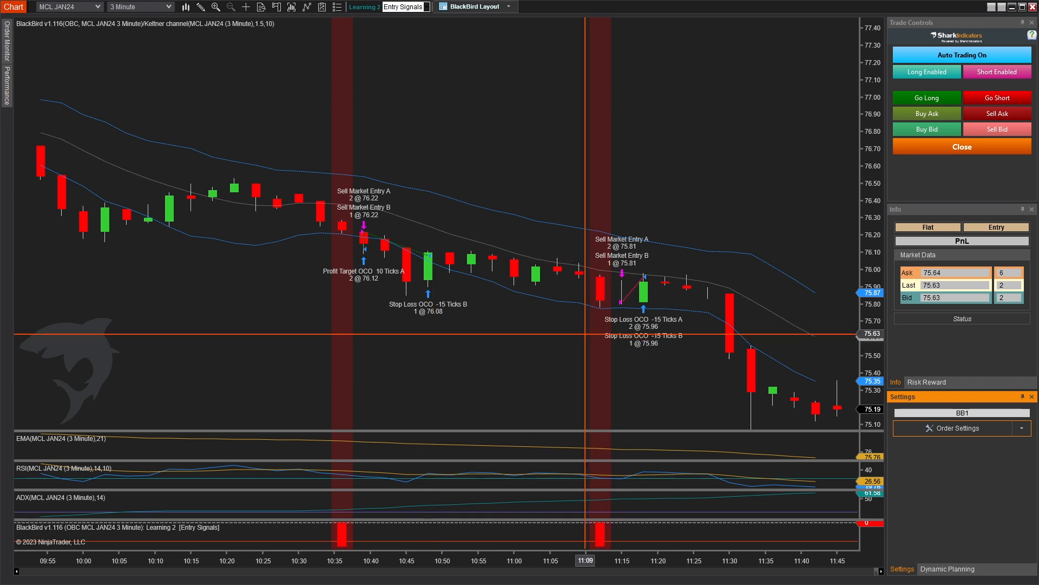